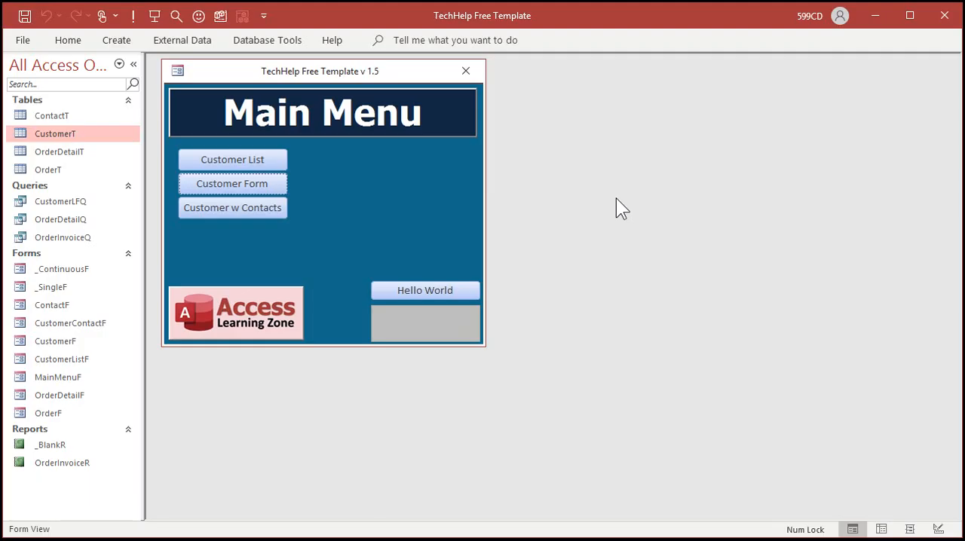
{"action": "mouse_move", "coordinate": [476, 24]}
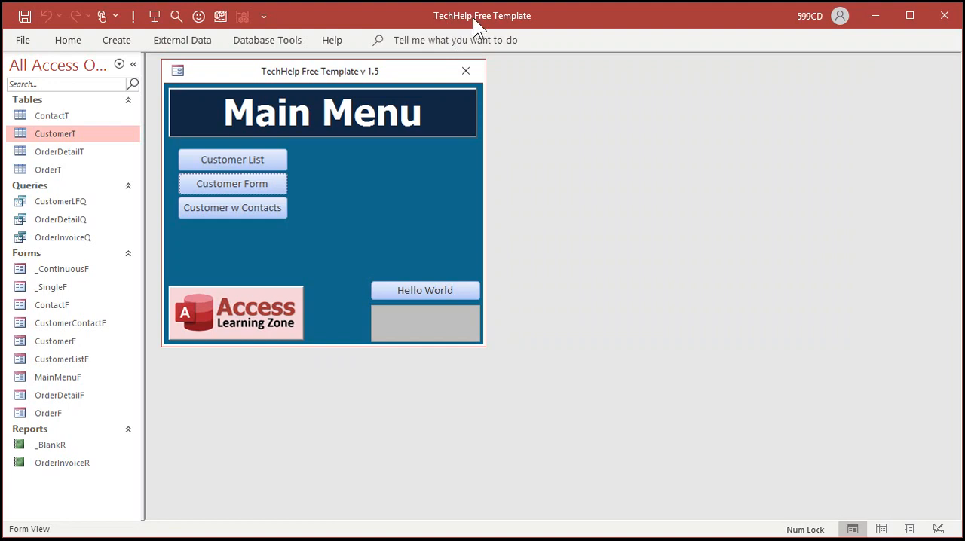
{"action": "mouse_move", "coordinate": [518, 29]}
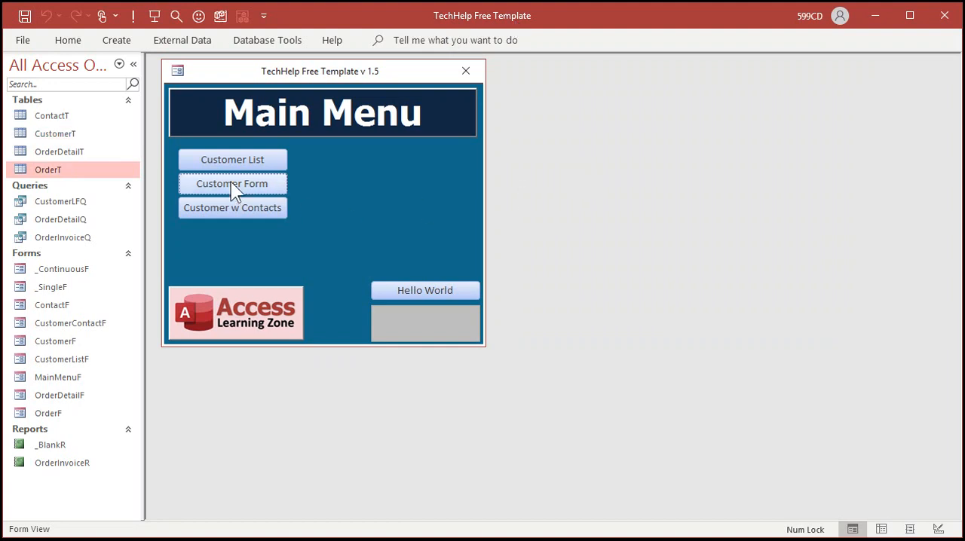
Step: Open the Customers form from the Main Menu and then the first customer's orders
{"action": "left_click", "coordinate": [232, 184]}
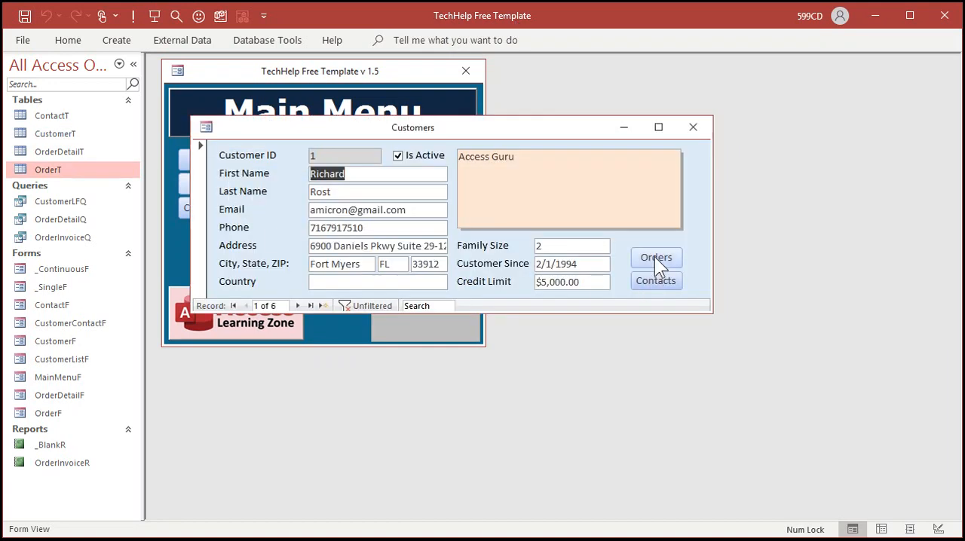
{"action": "left_click", "coordinate": [654, 256]}
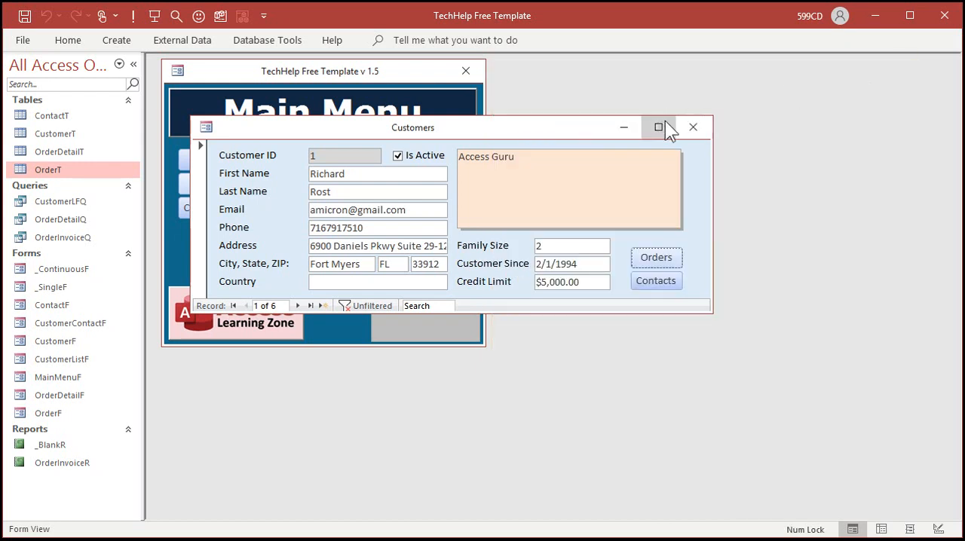
Step: Add a DueDate field of type Date/Time to the OrderT table in Design View
{"action": "right_click", "coordinate": [48, 169]}
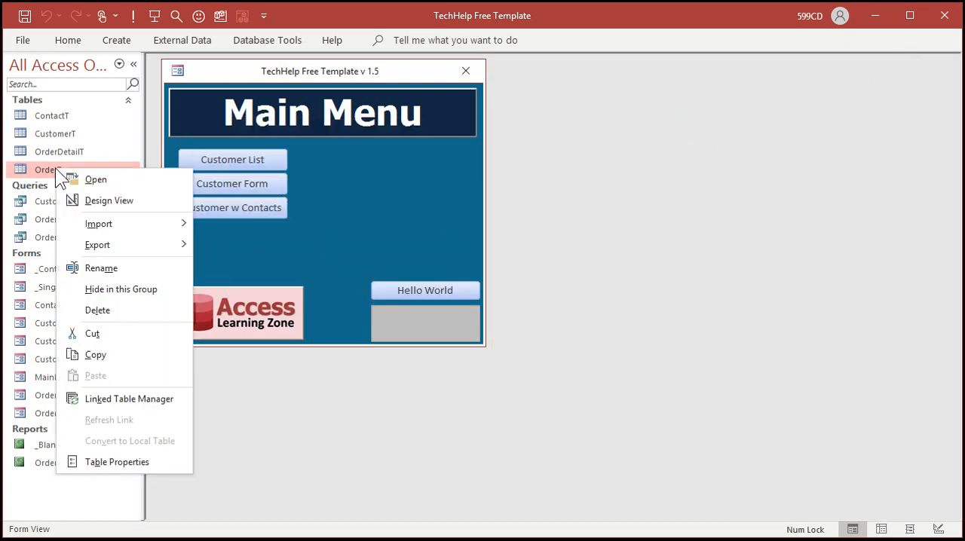
{"action": "left_click", "coordinate": [108, 199]}
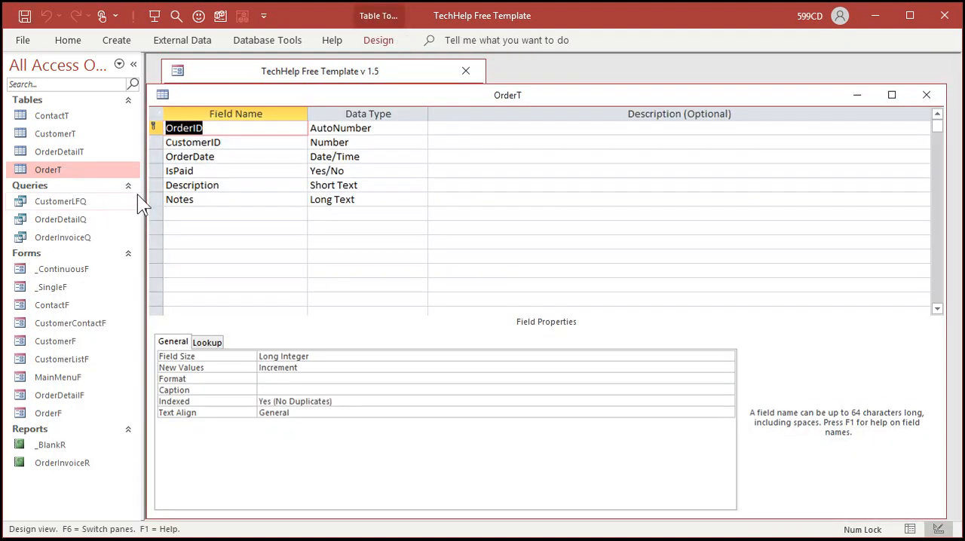
{"action": "left_click", "coordinate": [219, 214]}
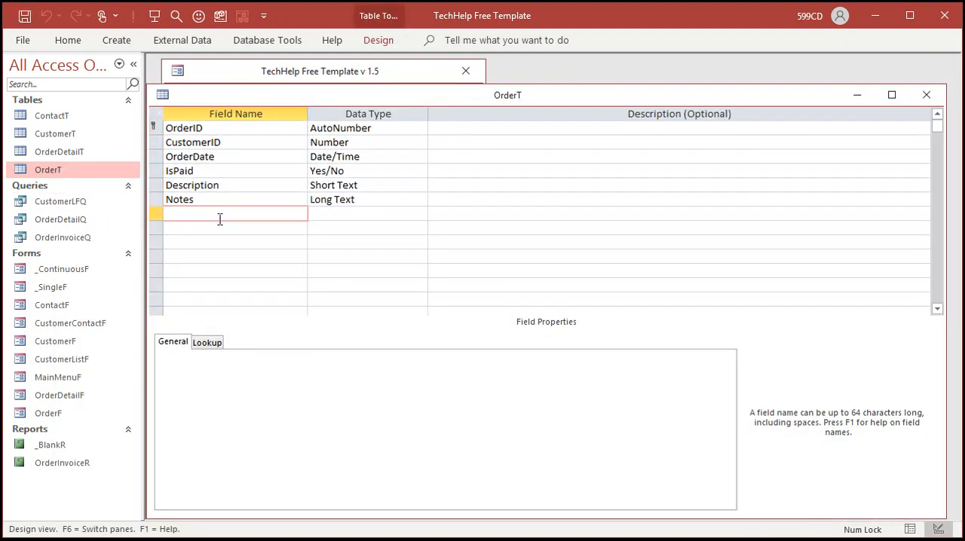
{"action": "type", "text": "DueDate"}
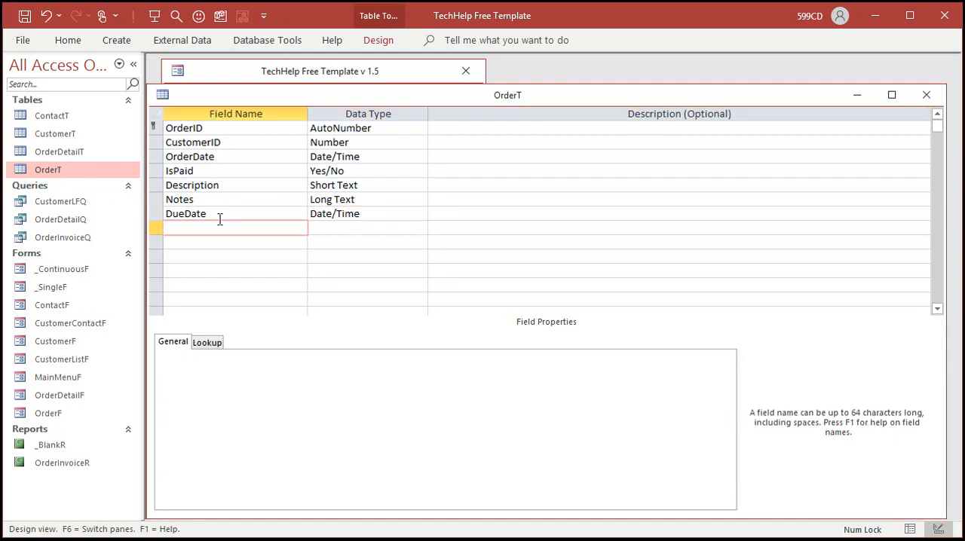
{"action": "left_click", "coordinate": [926, 93]}
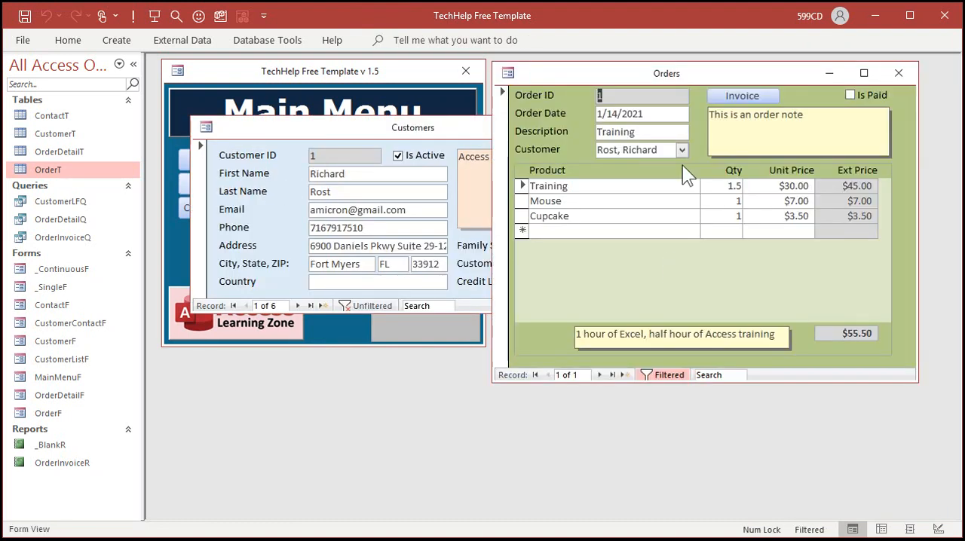
Step: Copy the Order Date box on OrderF, relabel it Due Date and bind it to DueDate
{"action": "left_click_drag", "start_coordinate": [667, 72], "coordinate": [420, 109]}
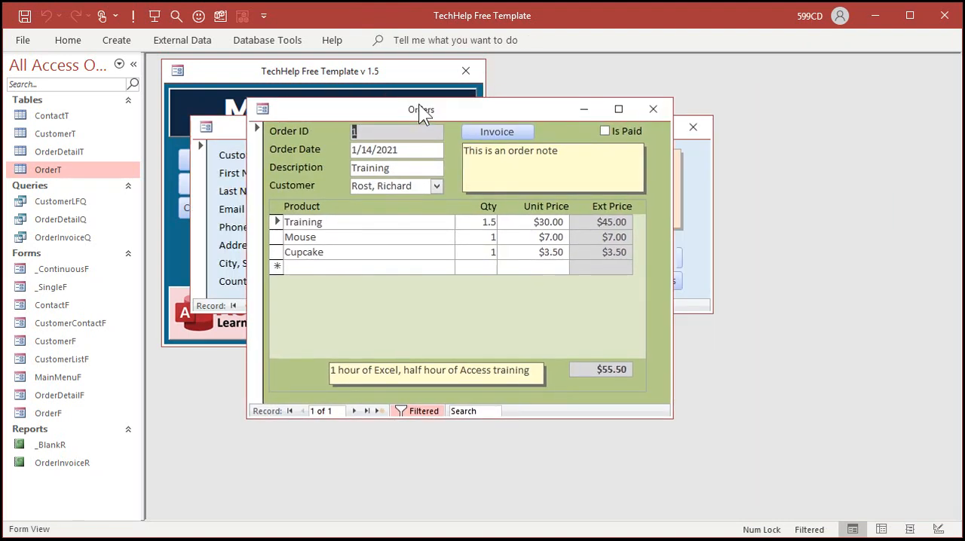
{"action": "left_click", "coordinate": [937, 527]}
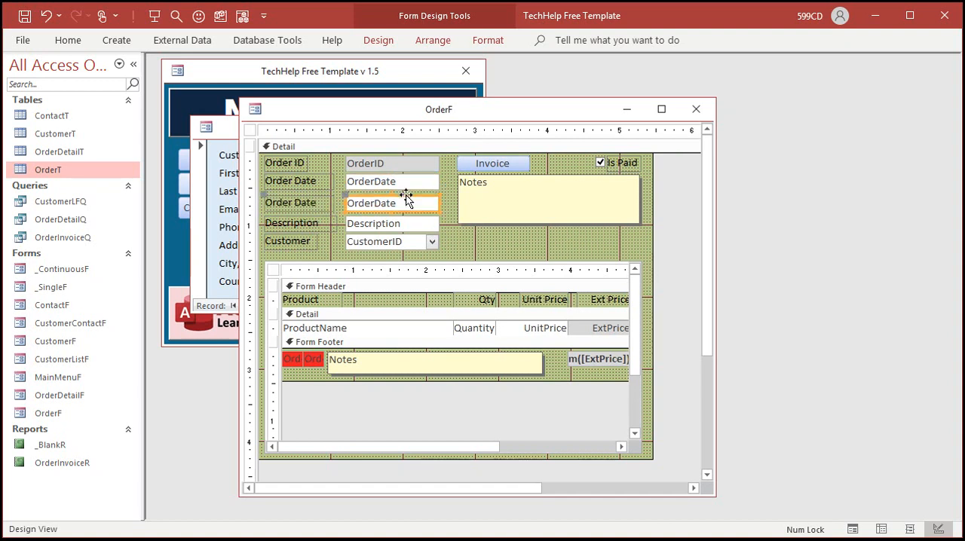
{"action": "left_click", "coordinate": [369, 204]}
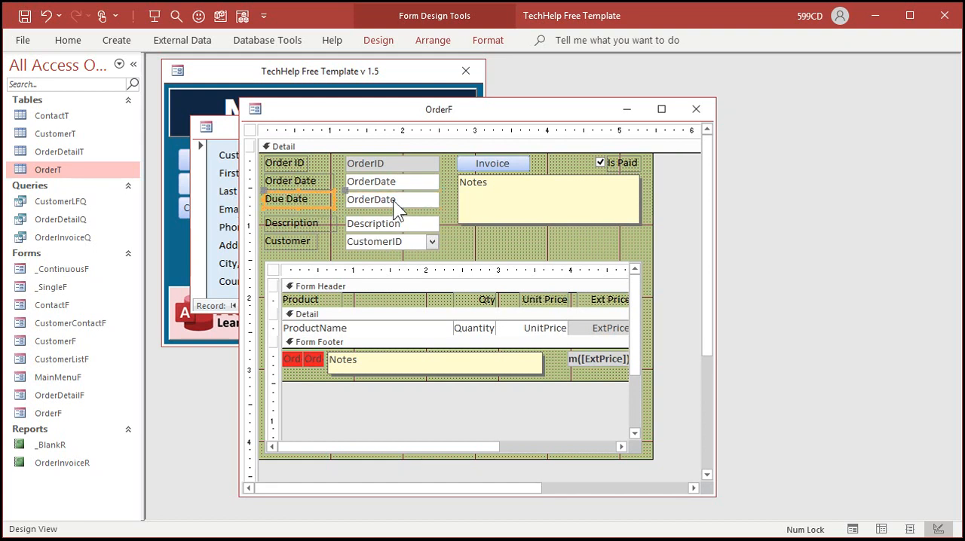
{"action": "left_click", "coordinate": [392, 199]}
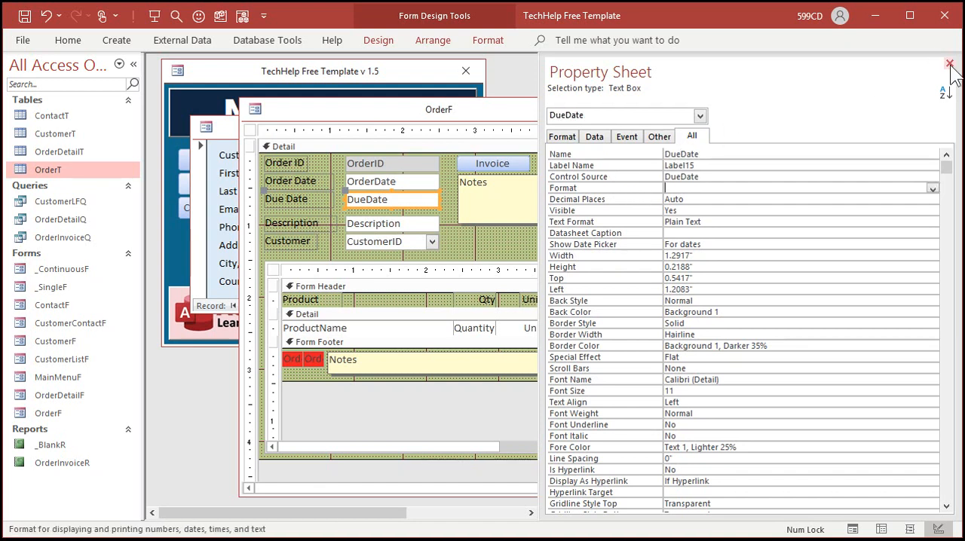
{"action": "left_click", "coordinate": [950, 63]}
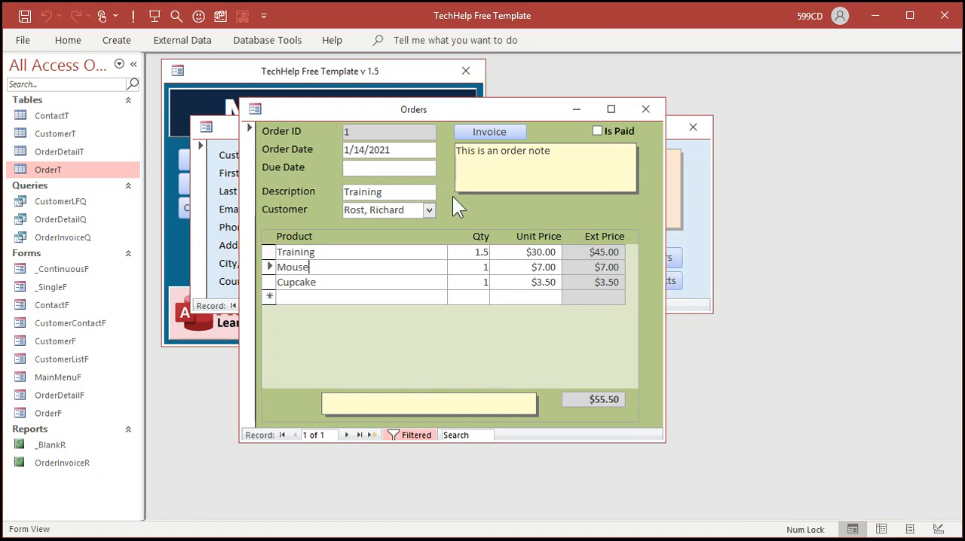
Step: Enter 2/15/2021 in the order's new Due Date box
{"action": "left_click", "coordinate": [389, 166]}
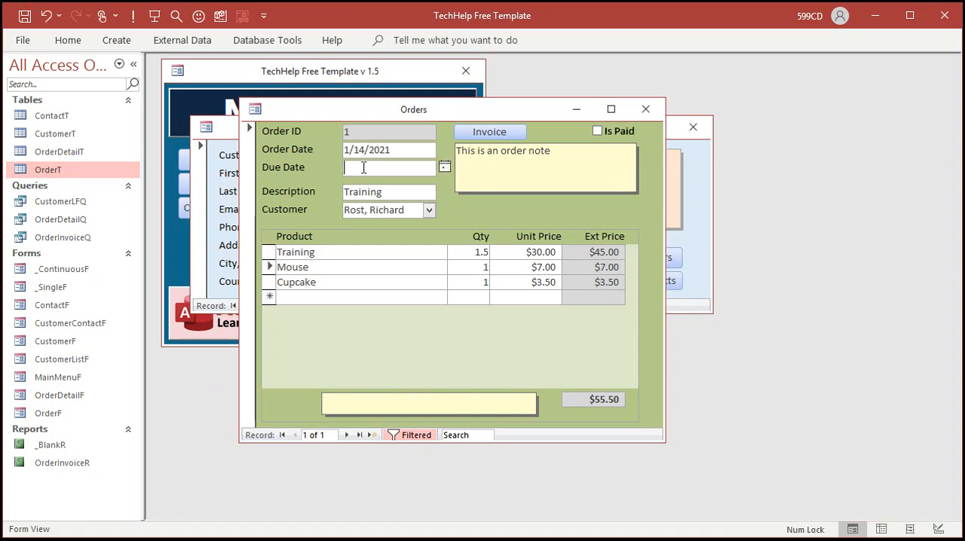
{"action": "type", "text": "2/15/2021"}
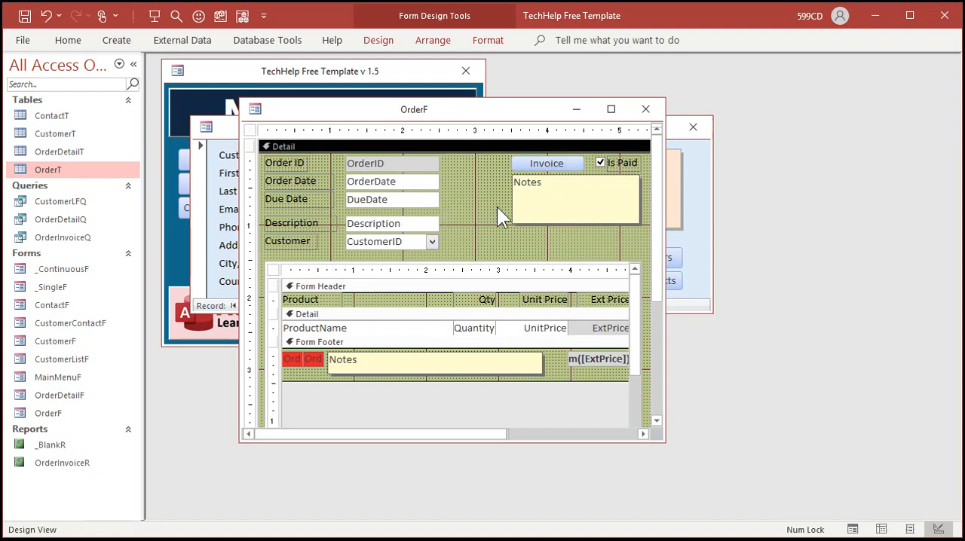
{"action": "mouse_move", "coordinate": [445, 209]}
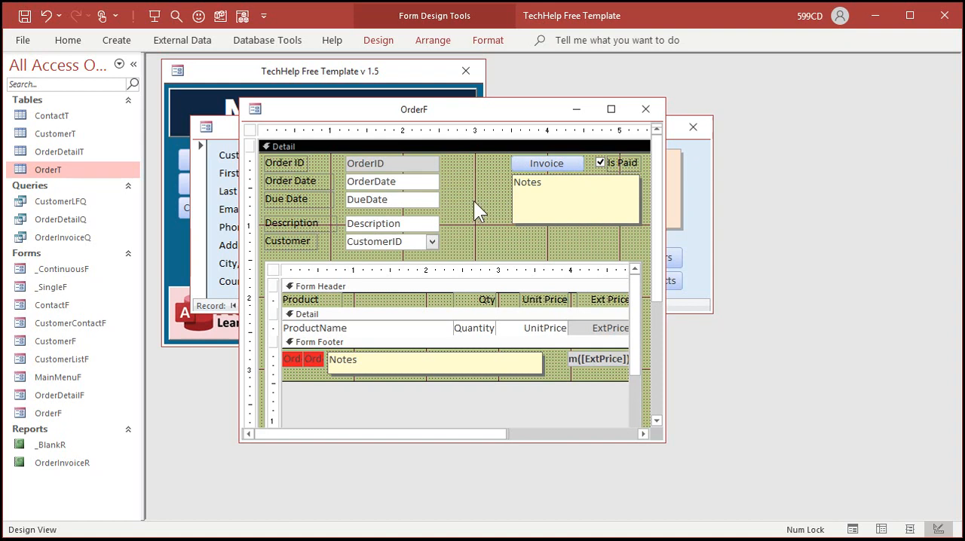
{"action": "mouse_move", "coordinate": [400, 209]}
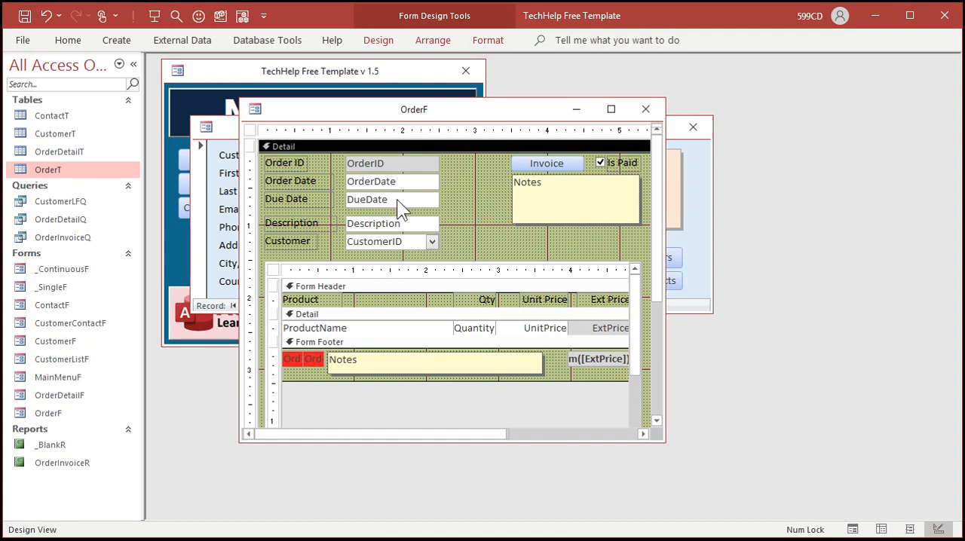
{"action": "mouse_move", "coordinate": [500, 229]}
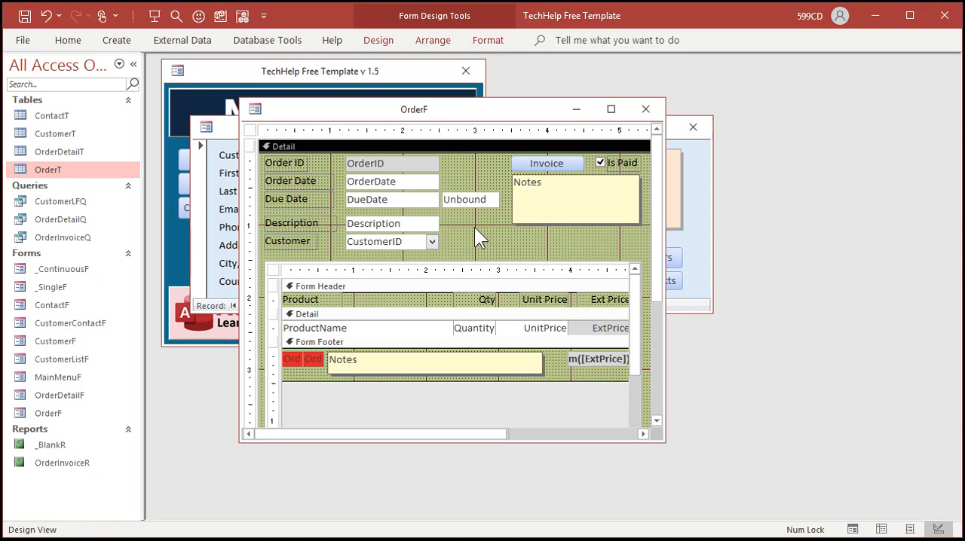
{"action": "mouse_move", "coordinate": [481, 214]}
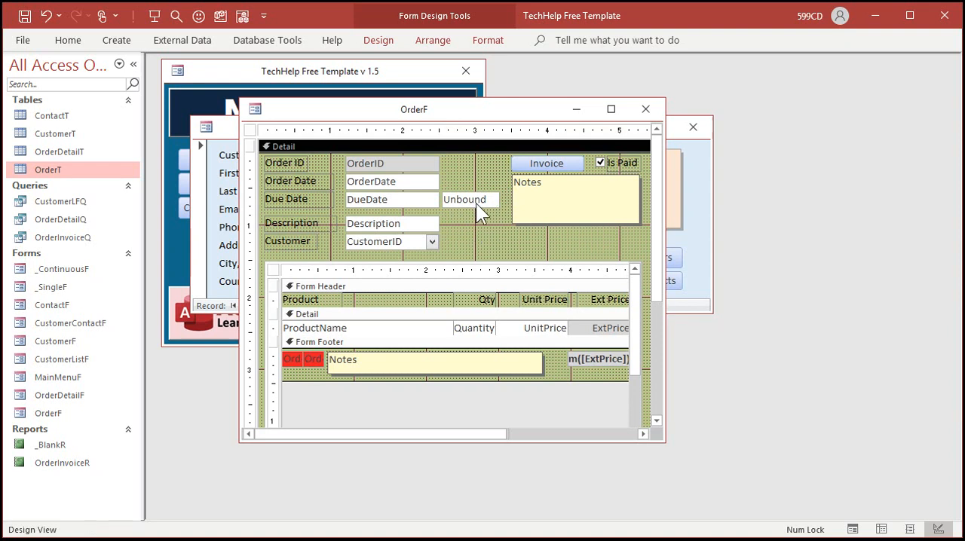
{"action": "mouse_move", "coordinate": [392, 219]}
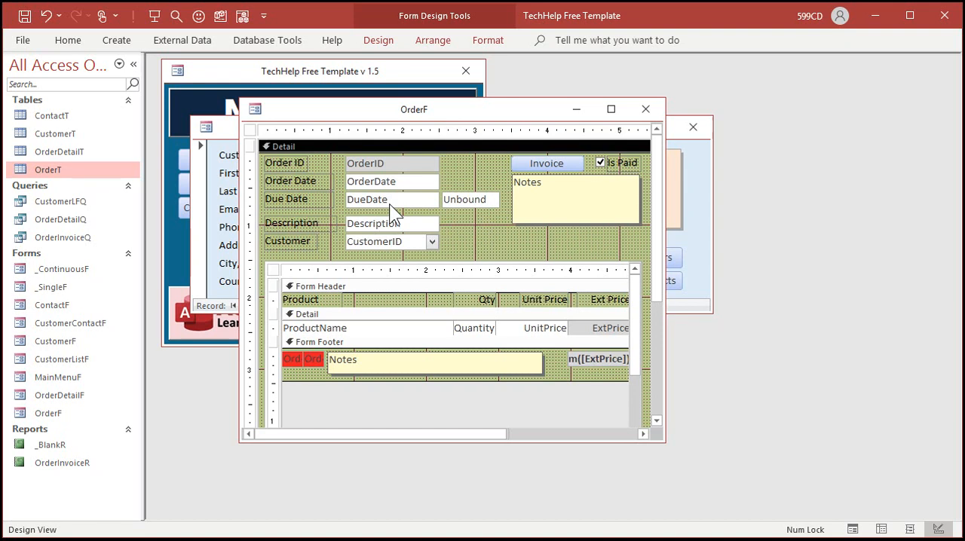
{"action": "mouse_move", "coordinate": [461, 214]}
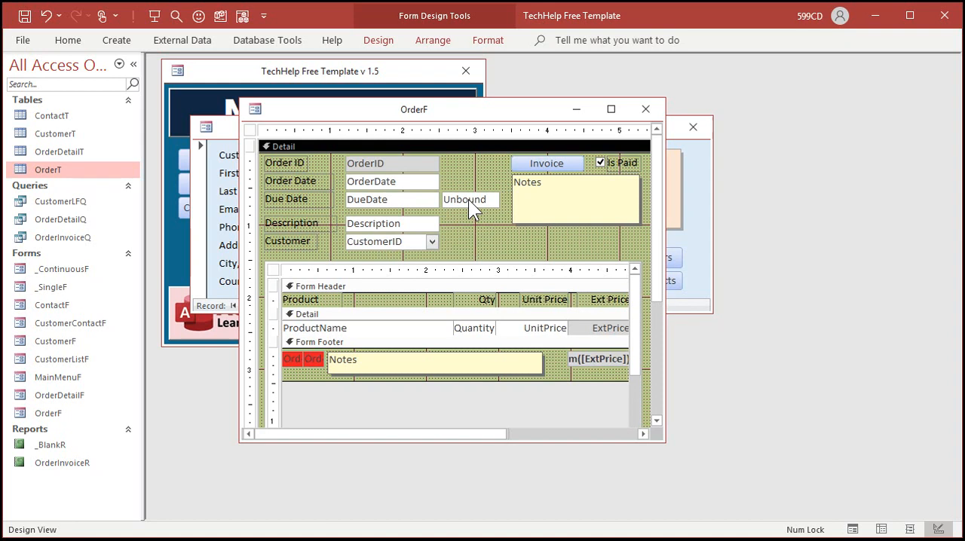
Step: Select the new unbound text box drawn beside Due Date on the order form
{"action": "left_click", "coordinate": [471, 199]}
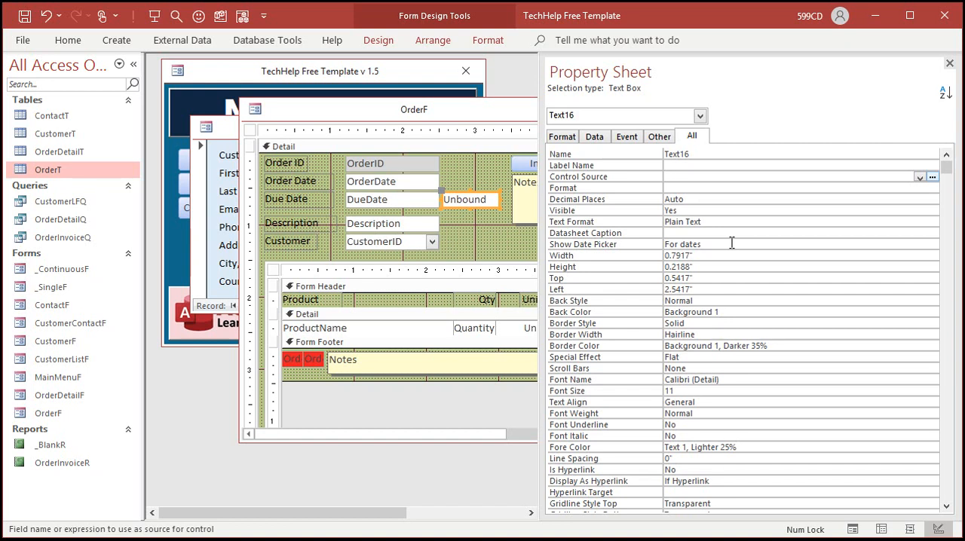
Step: Start the unbound box's Control Source expression with =IIf
{"action": "left_click", "coordinate": [791, 177]}
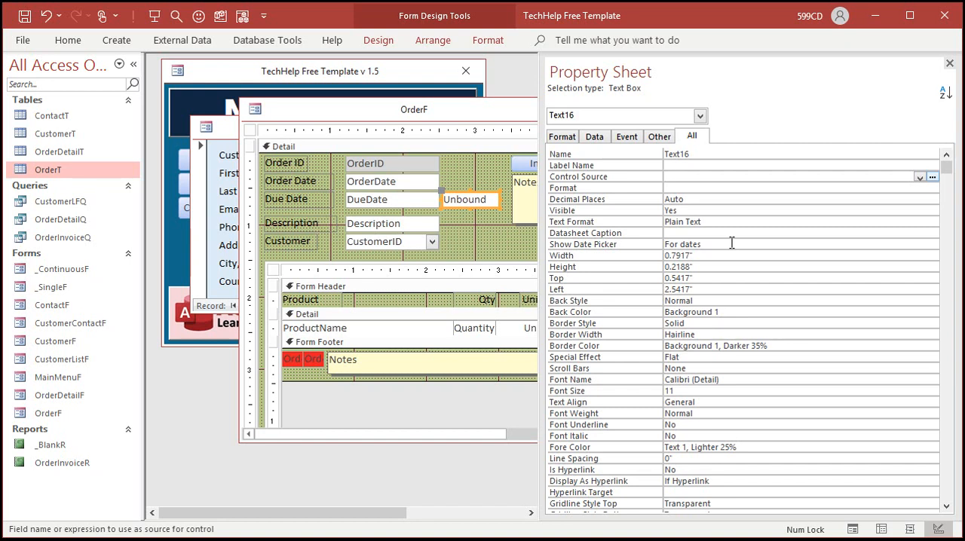
{"action": "left_click", "coordinate": [791, 177]}
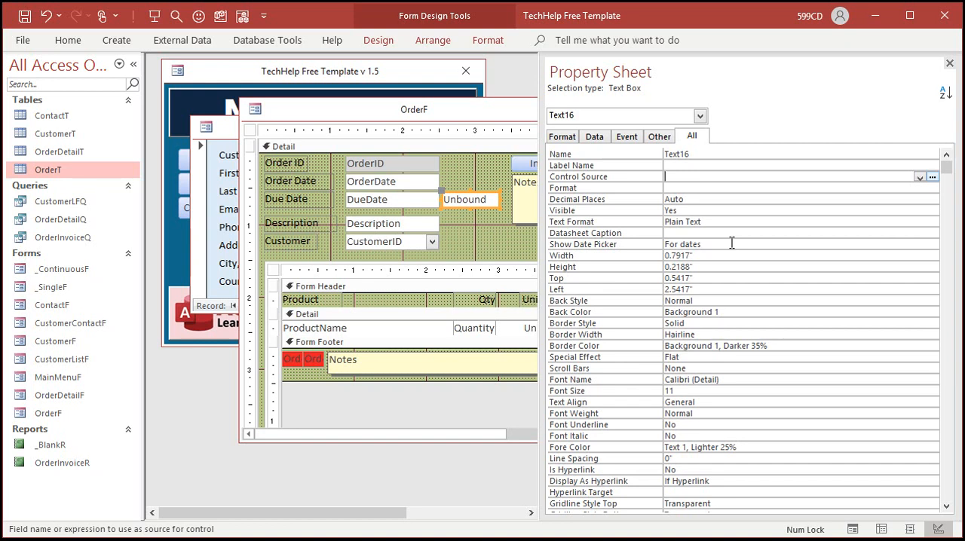
{"action": "type", "text": "="}
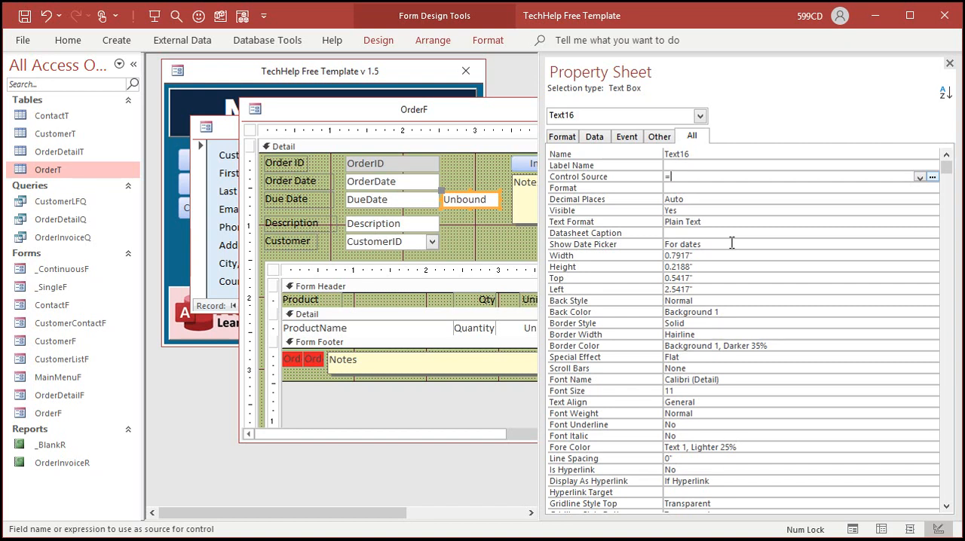
{"action": "type", "text": "IIf"}
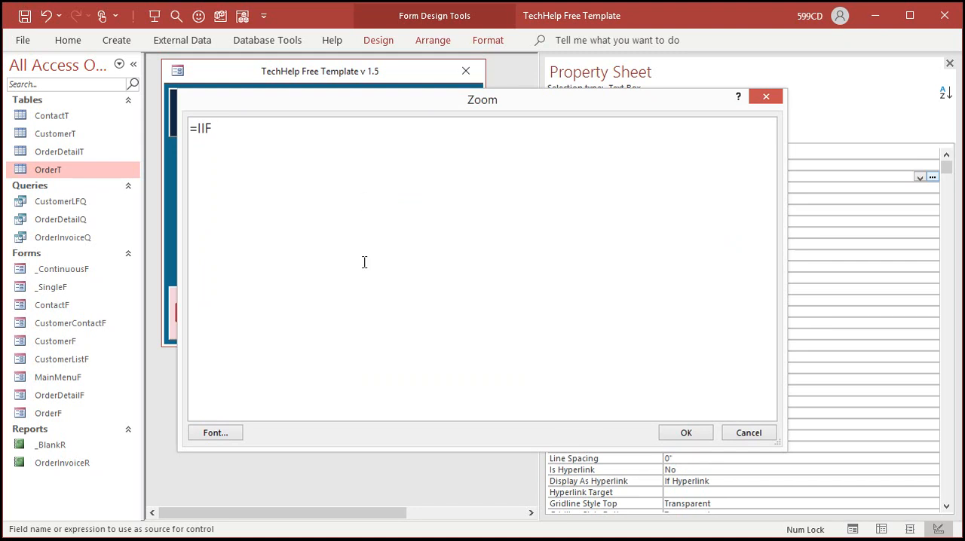
Step: Complete the expression =IIF(DueDate<Date(),"Past Due","") and confirm it
{"action": "type", "text": "("}
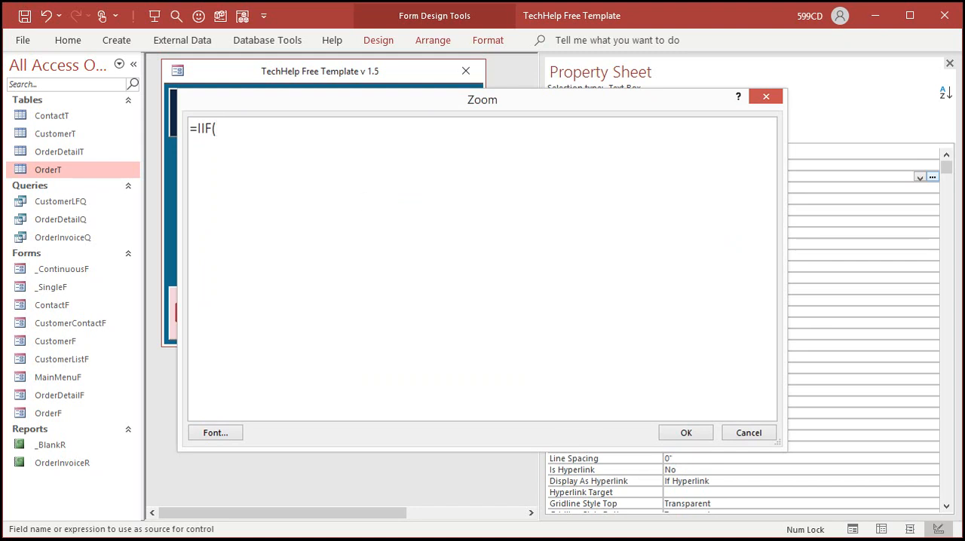
{"action": "type", "text": "DueDate"}
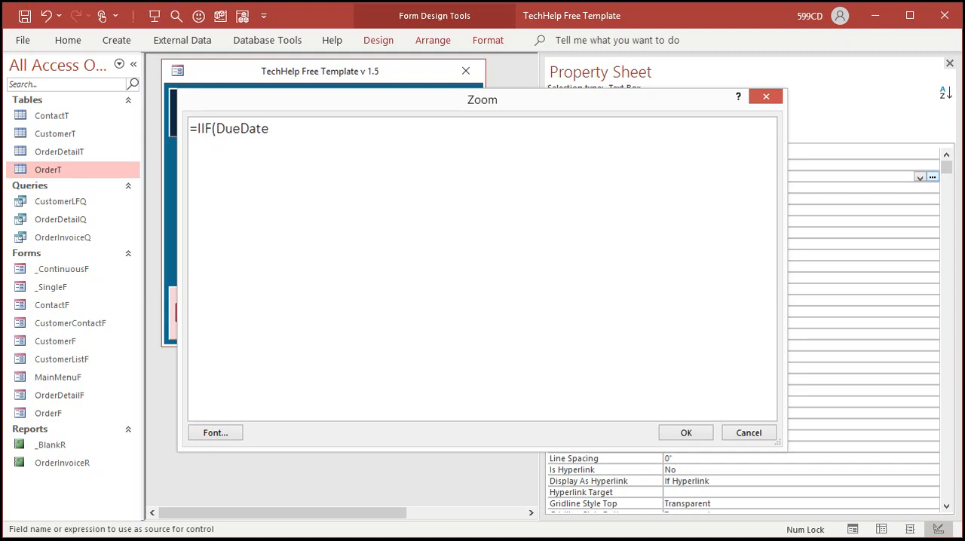
{"action": "type", "text": "<"}
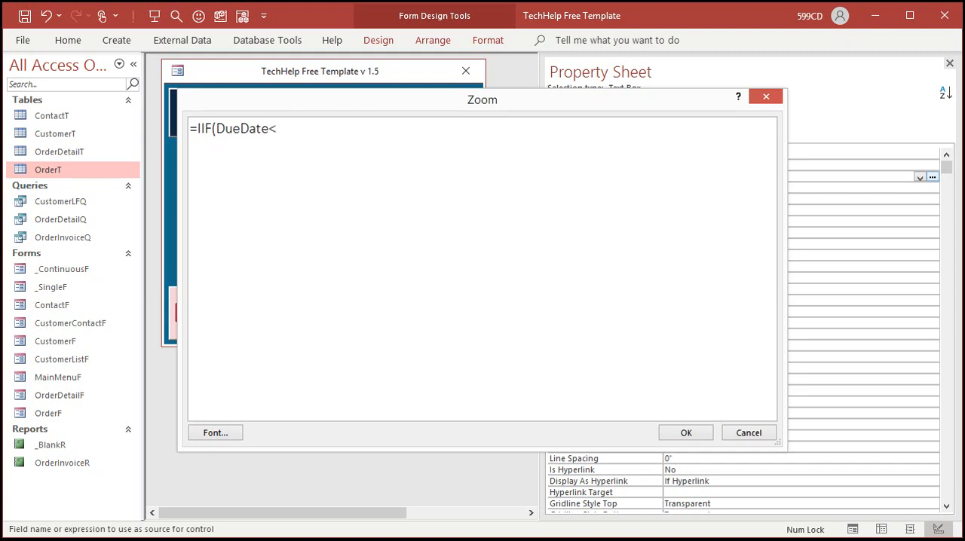
{"action": "type", "text": "Date"}
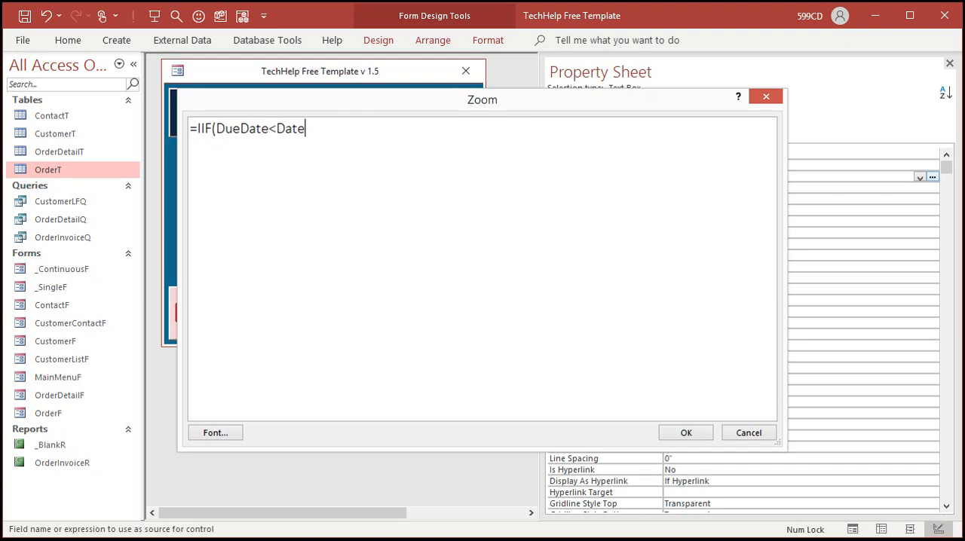
{"action": "type", "text": "()"}
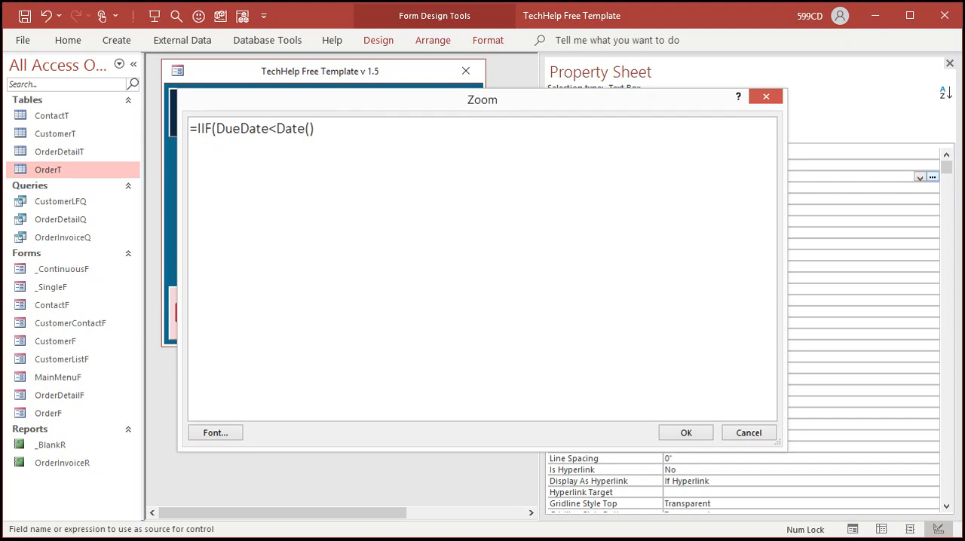
{"action": "type", "text": ","}
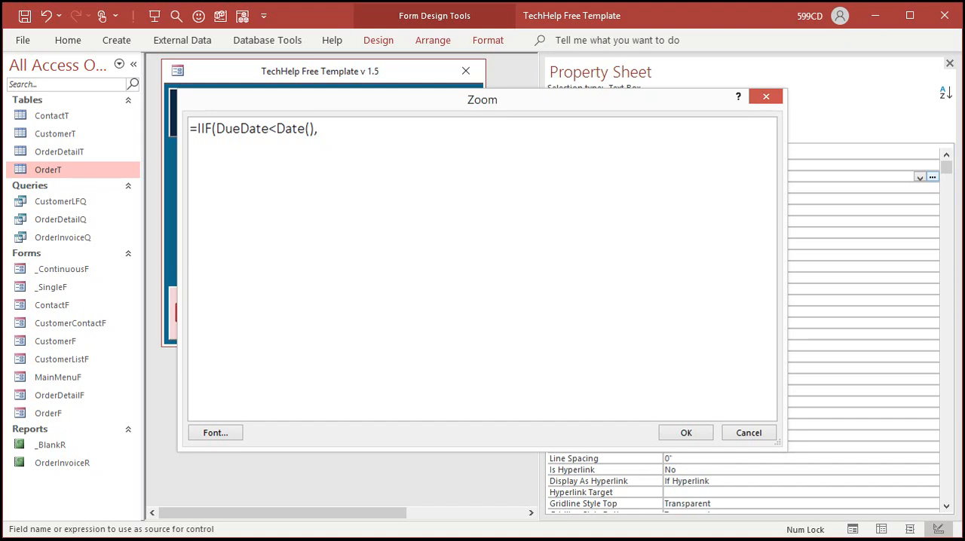
{"action": "type", "text": "\"Ps"}
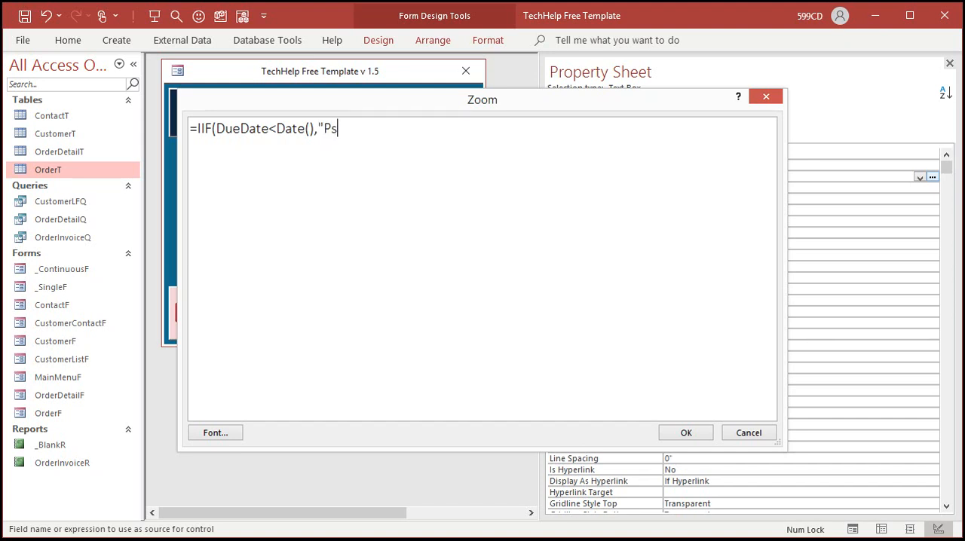
{"action": "type", "text": "ast Due\","}
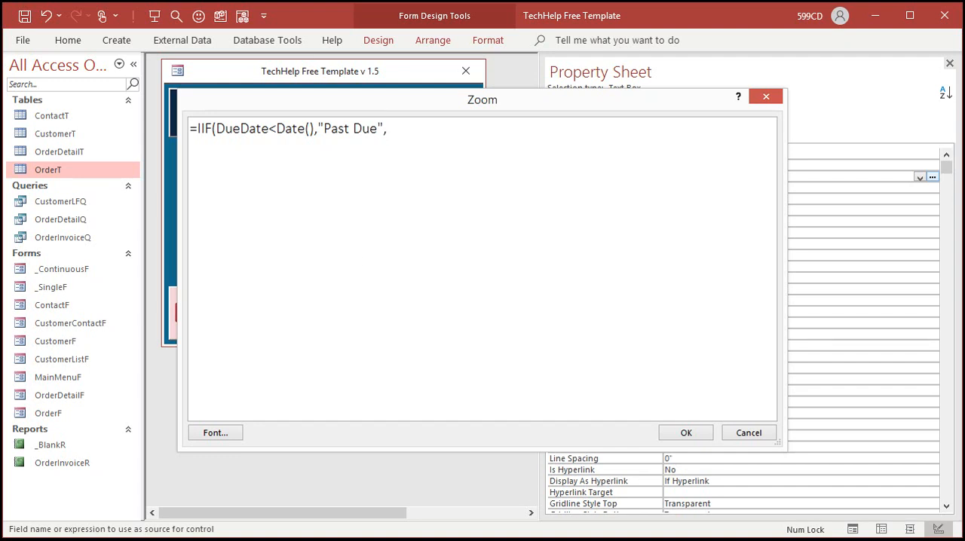
{"action": "type", "text": "\"\""}
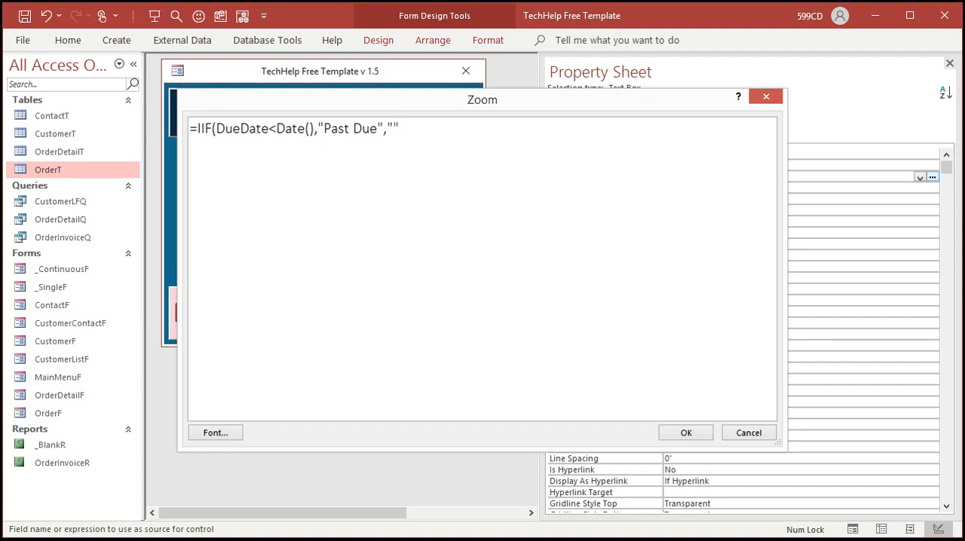
{"action": "type", "text": ")"}
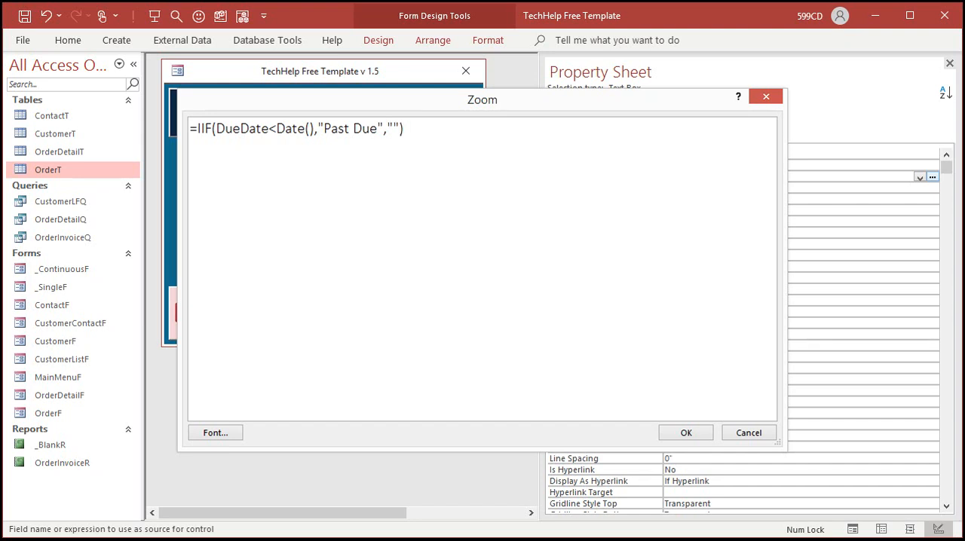
{"action": "left_click", "coordinate": [685, 433]}
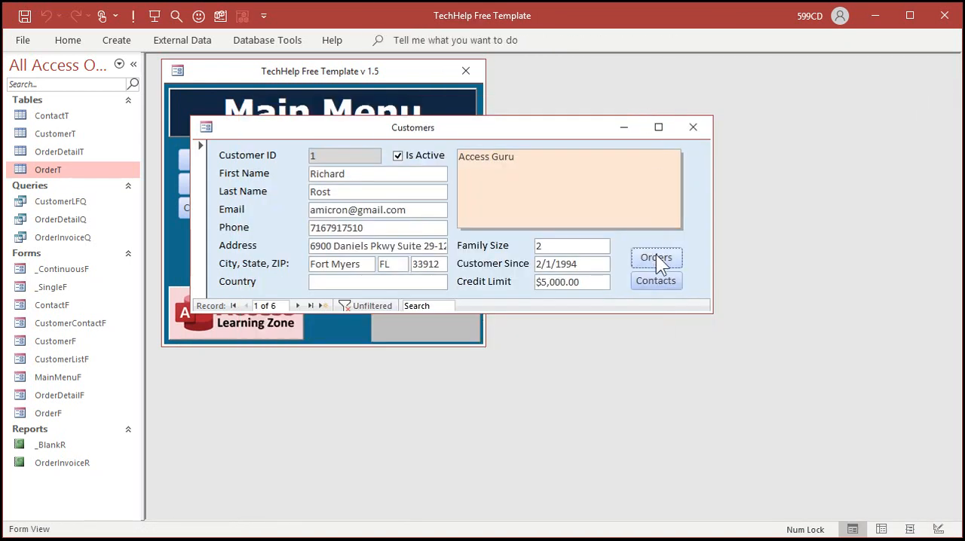
Step: Open the current customer's order and change its Due Date to 2/1/2021
{"action": "left_click", "coordinate": [656, 257]}
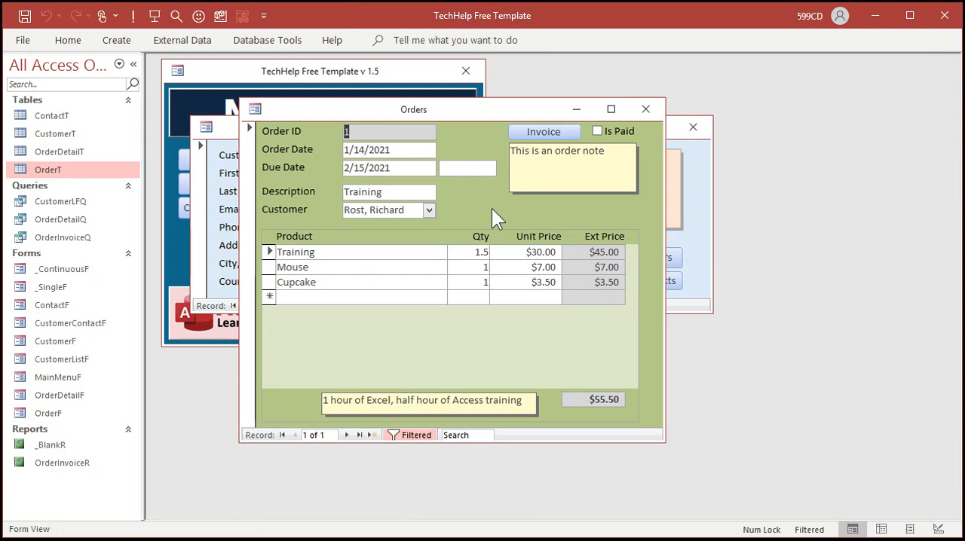
{"action": "left_click", "coordinate": [389, 168]}
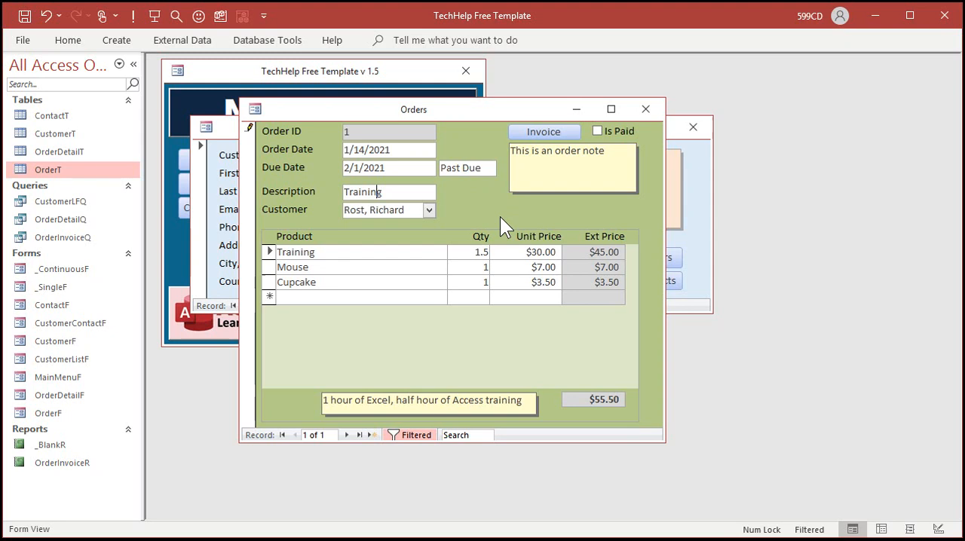
{"action": "mouse_move", "coordinate": [473, 202]}
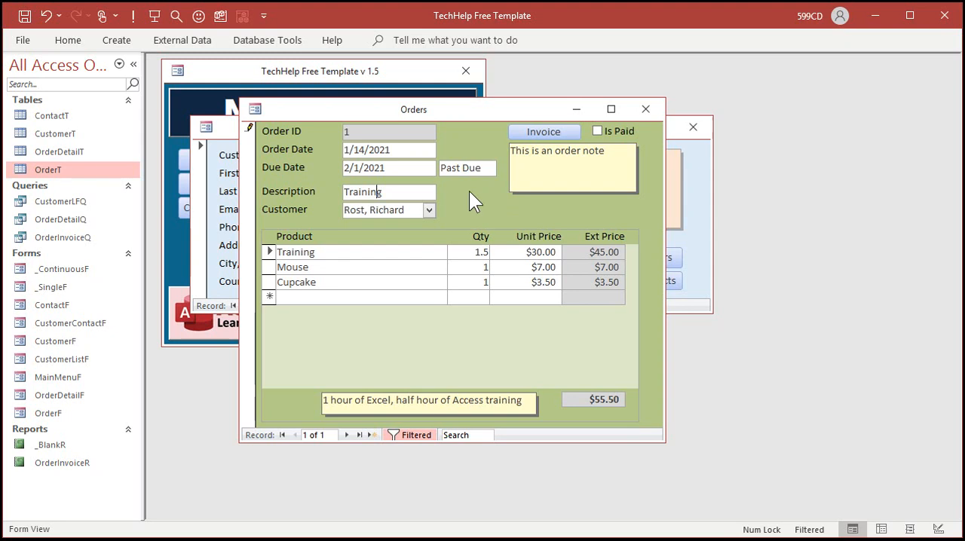
Step: Move to the second customer, open its order and give it Due Date 1/1/2021
{"action": "left_click", "coordinate": [645, 108]}
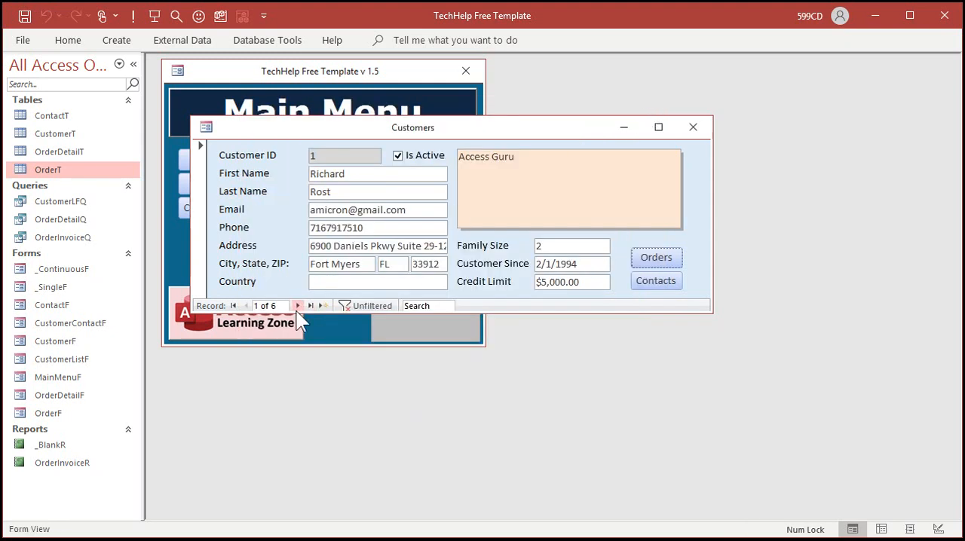
{"action": "left_click", "coordinate": [297, 304]}
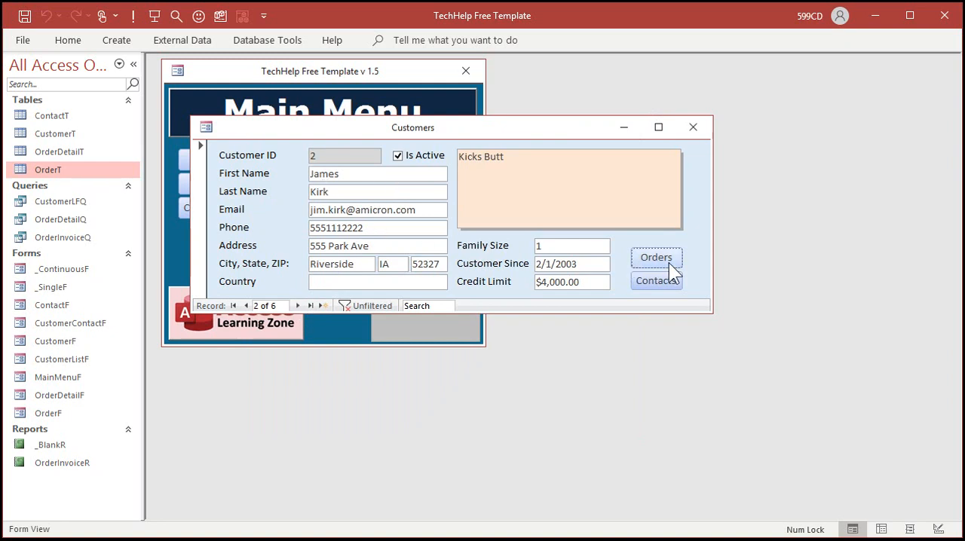
{"action": "left_click", "coordinate": [656, 256]}
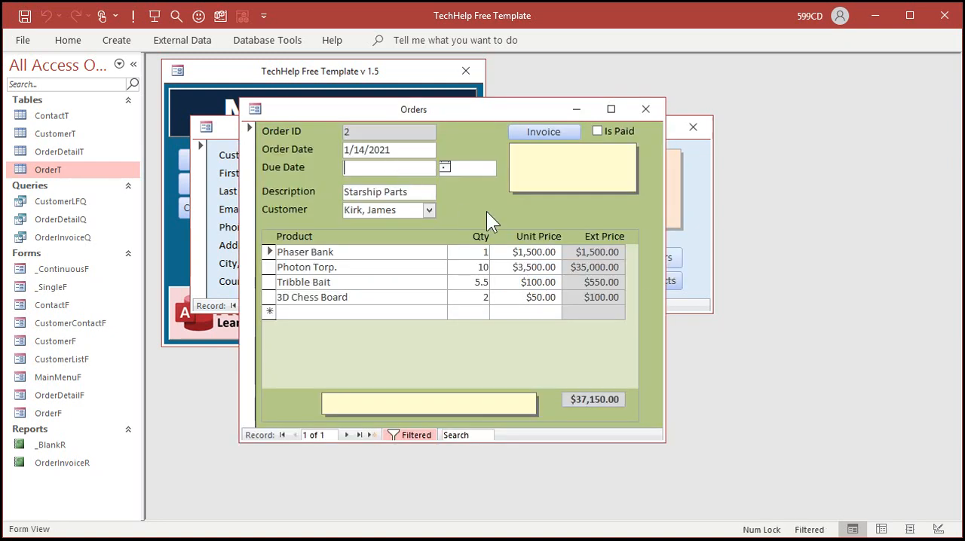
{"action": "type", "text": "3/1"}
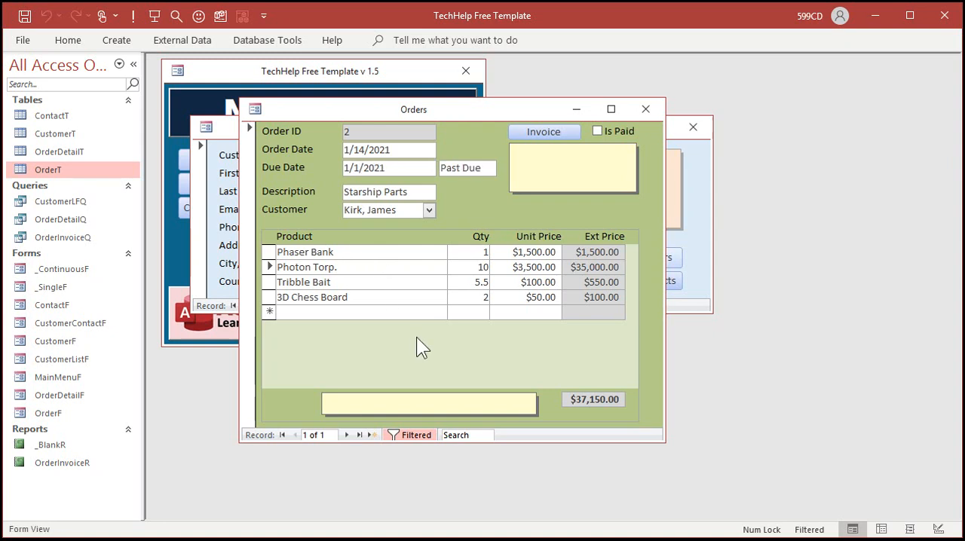
{"action": "mouse_move", "coordinate": [481, 220]}
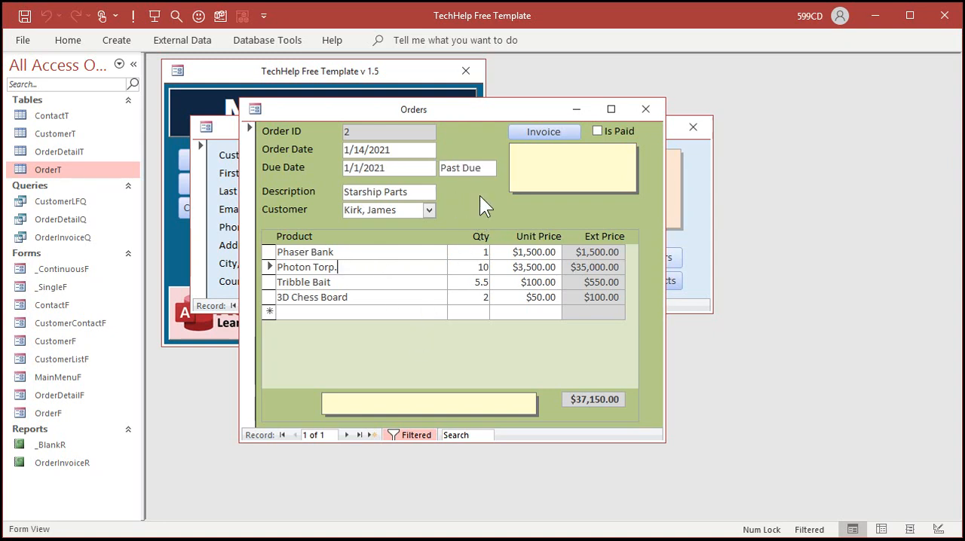
{"action": "mouse_move", "coordinate": [470, 190]}
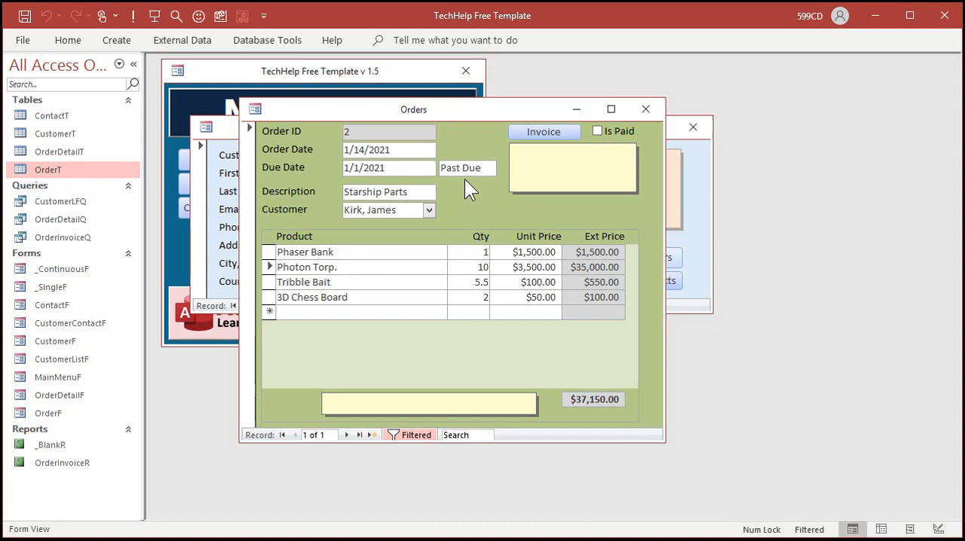
{"action": "mouse_move", "coordinate": [461, 189]}
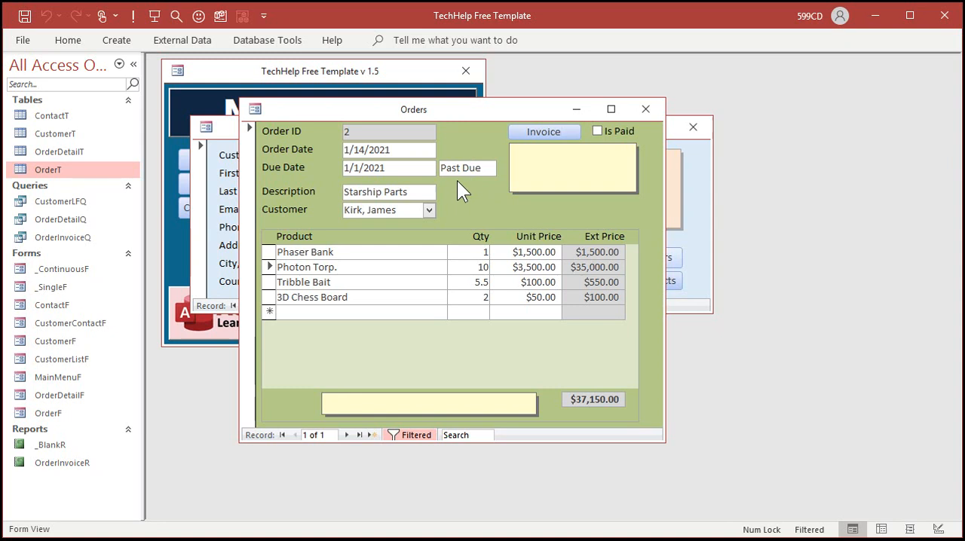
{"action": "left_click", "coordinate": [338, 267]}
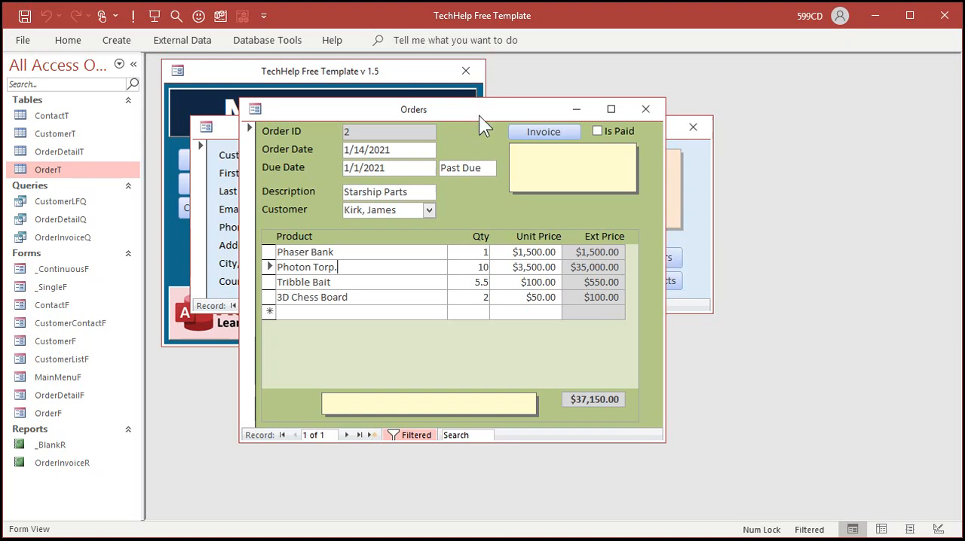
Step: Close the order and customer forms, reopen the Customer Form once, and return to the Main Menu
{"action": "left_click", "coordinate": [645, 108]}
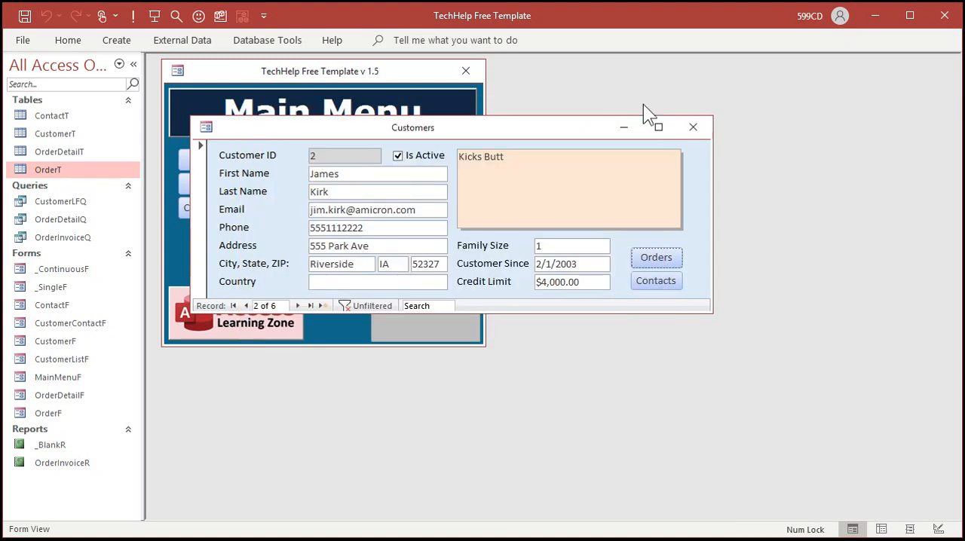
{"action": "left_click", "coordinate": [692, 126]}
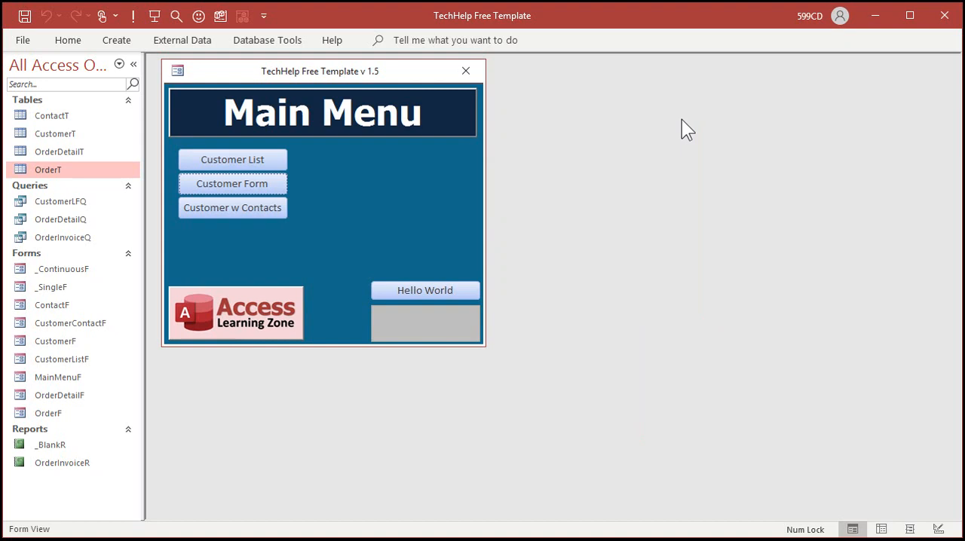
{"action": "left_click", "coordinate": [54, 133]}
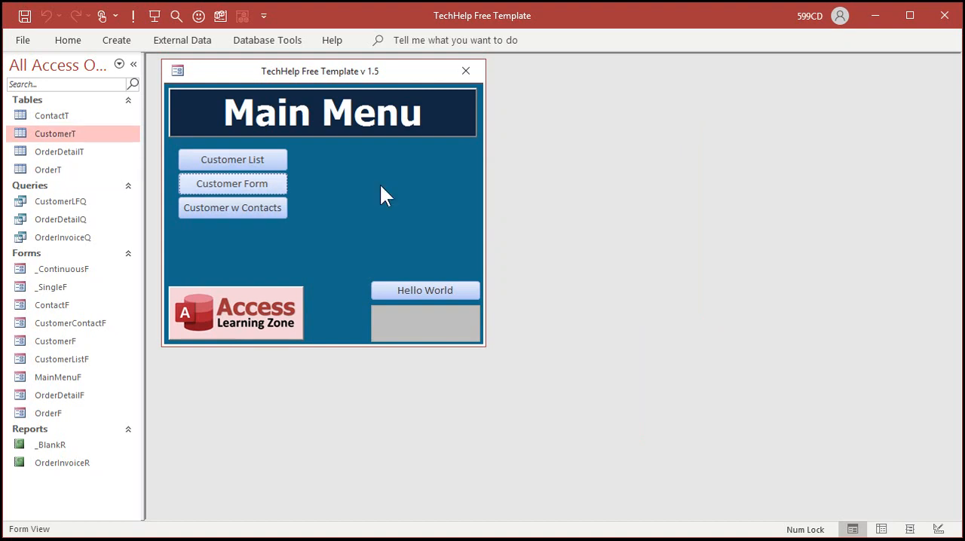
{"action": "left_click", "coordinate": [232, 184]}
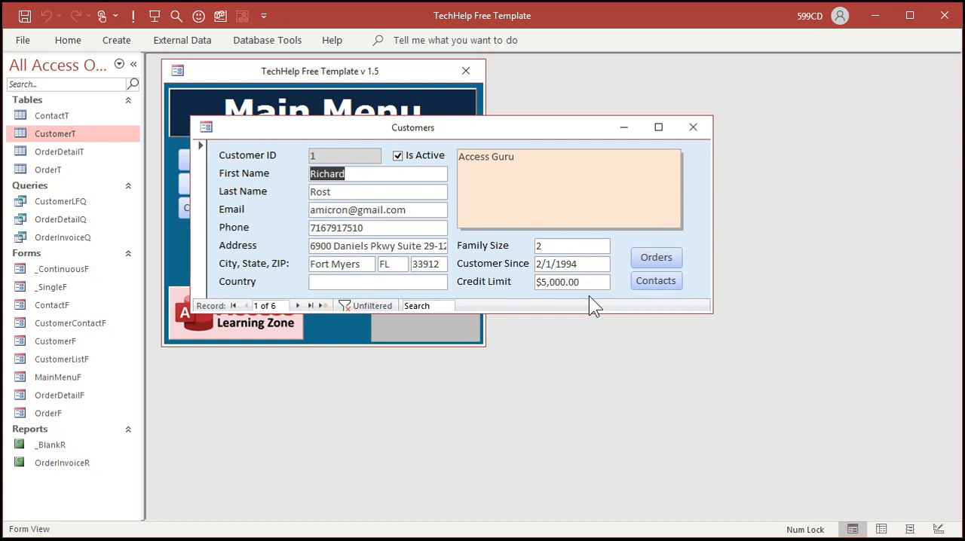
{"action": "left_click", "coordinate": [693, 126]}
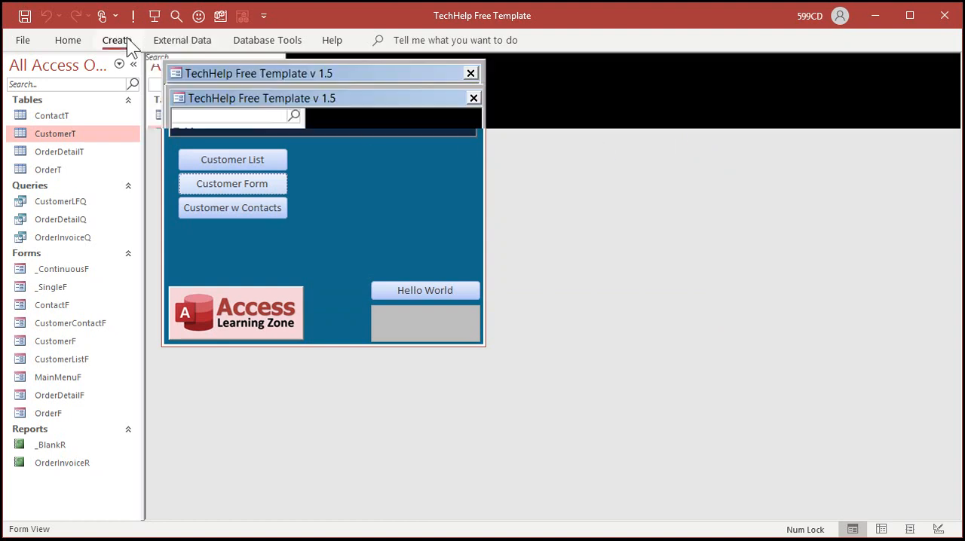
Step: Start a new query on CustomerT with a customer field and CreditLimit in the grid
{"action": "left_click", "coordinate": [118, 39]}
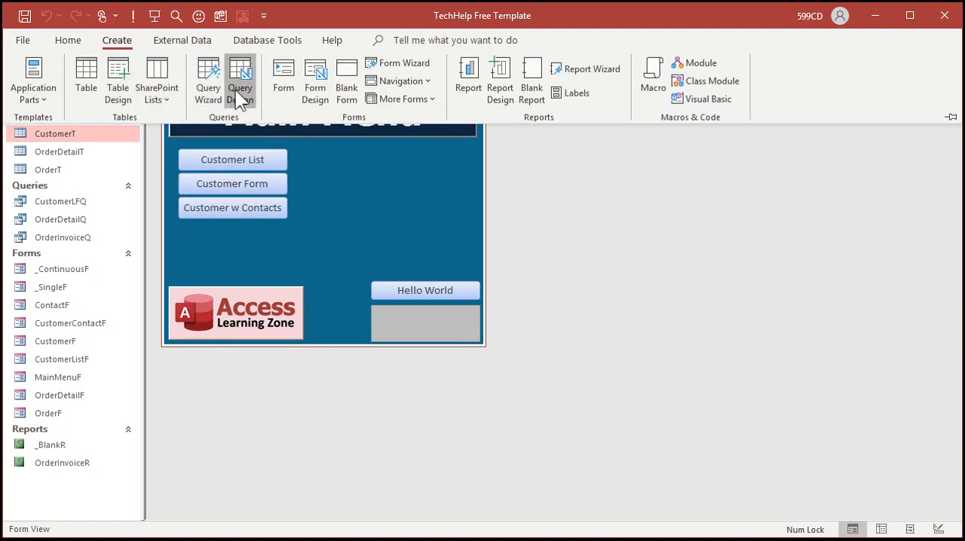
{"action": "left_click", "coordinate": [240, 80]}
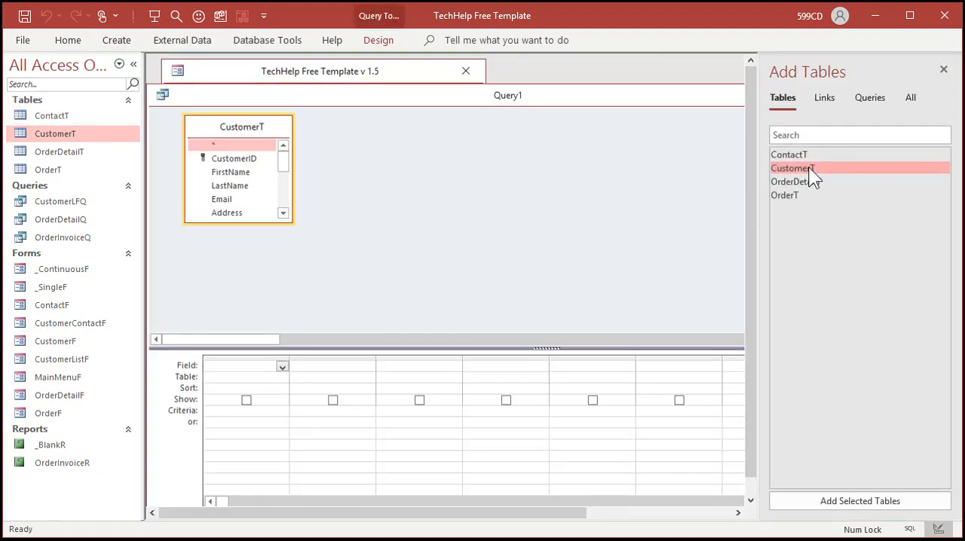
{"action": "left_click", "coordinate": [944, 70]}
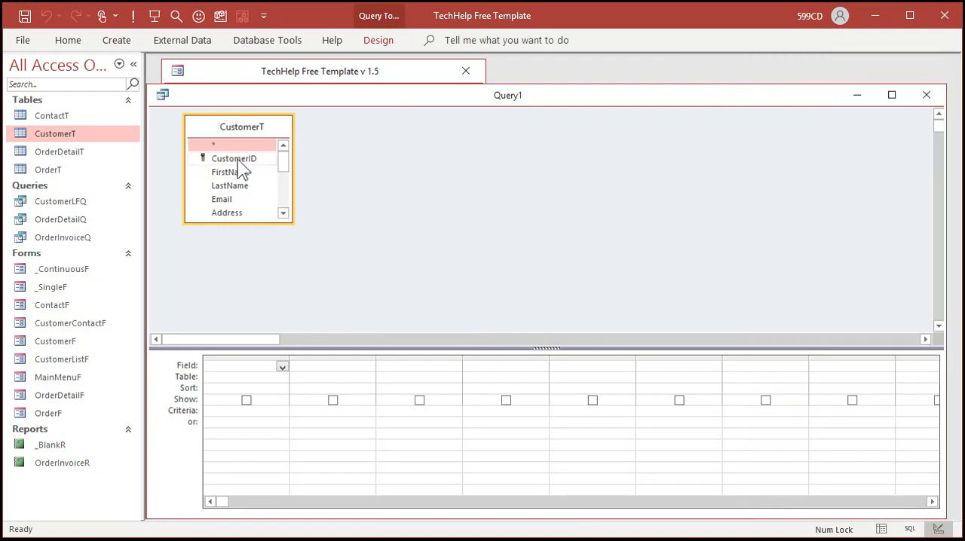
{"action": "double_click", "coordinate": [229, 172]}
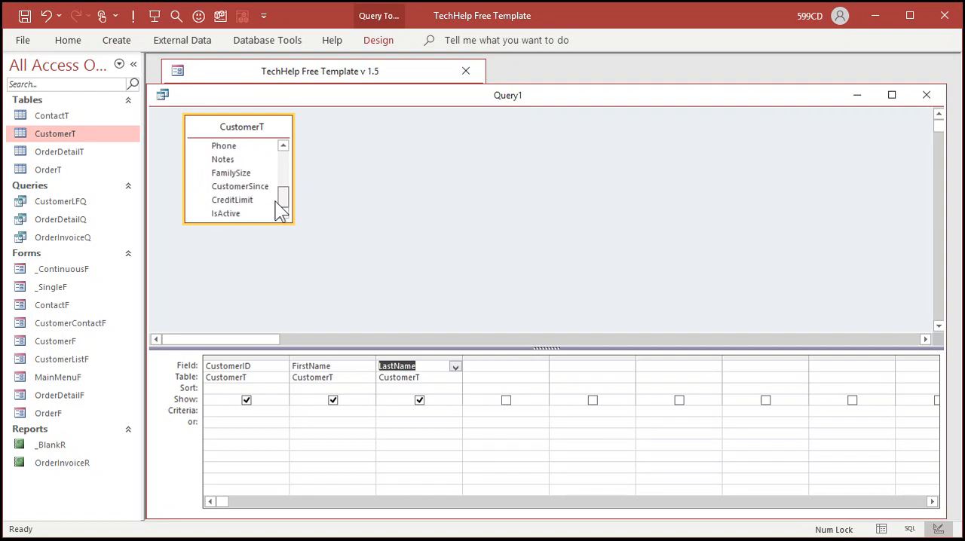
{"action": "double_click", "coordinate": [232, 199]}
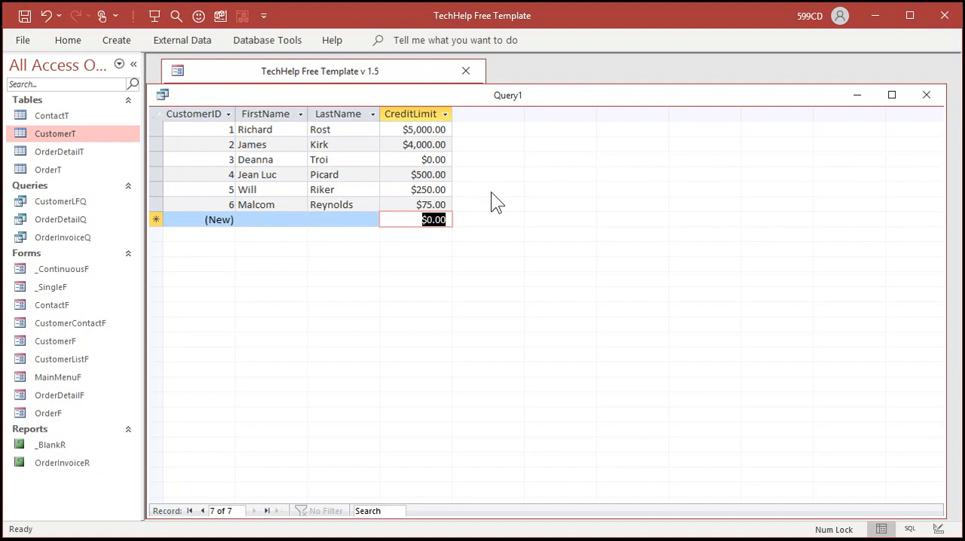
{"action": "mouse_move", "coordinate": [495, 235]}
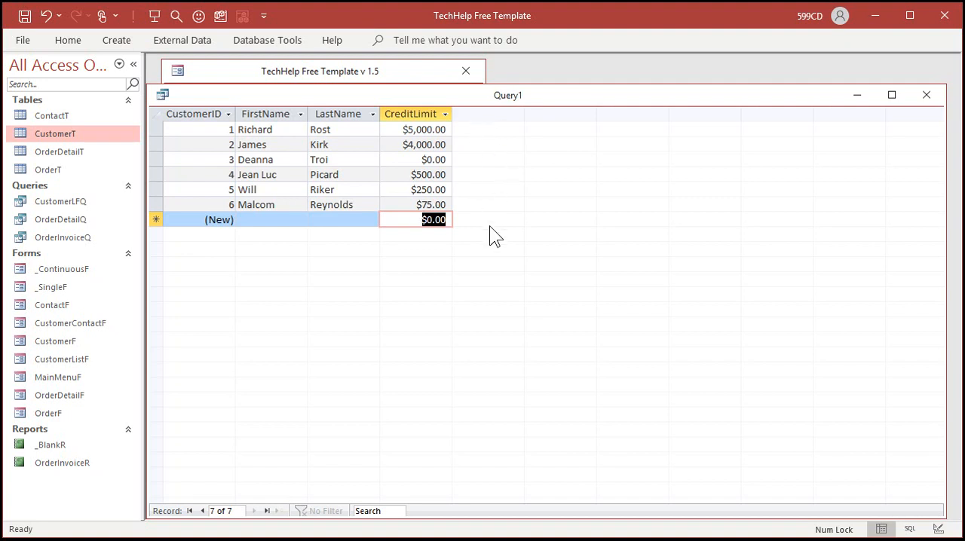
{"action": "mouse_move", "coordinate": [491, 145]}
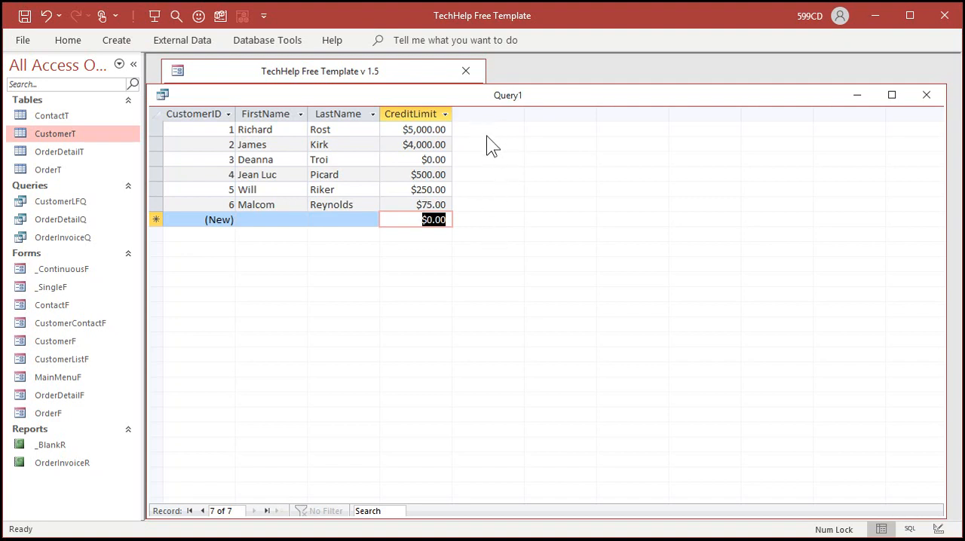
{"action": "mouse_move", "coordinate": [511, 178]}
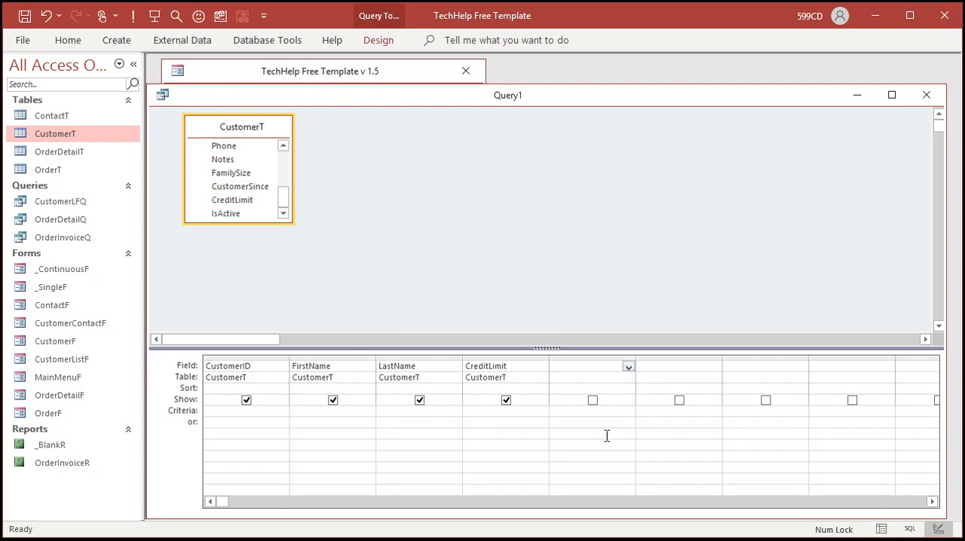
Step: Begin a calculated column aliased 'IsHigh:' in the Field cell after CreditLimit
{"action": "left_click", "coordinate": [591, 366]}
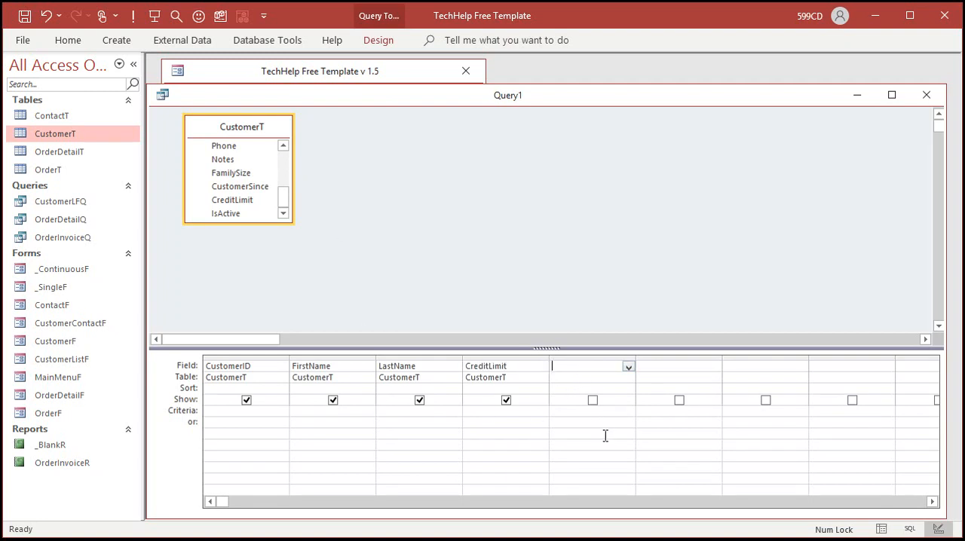
{"action": "type", "text": "IsHigh"}
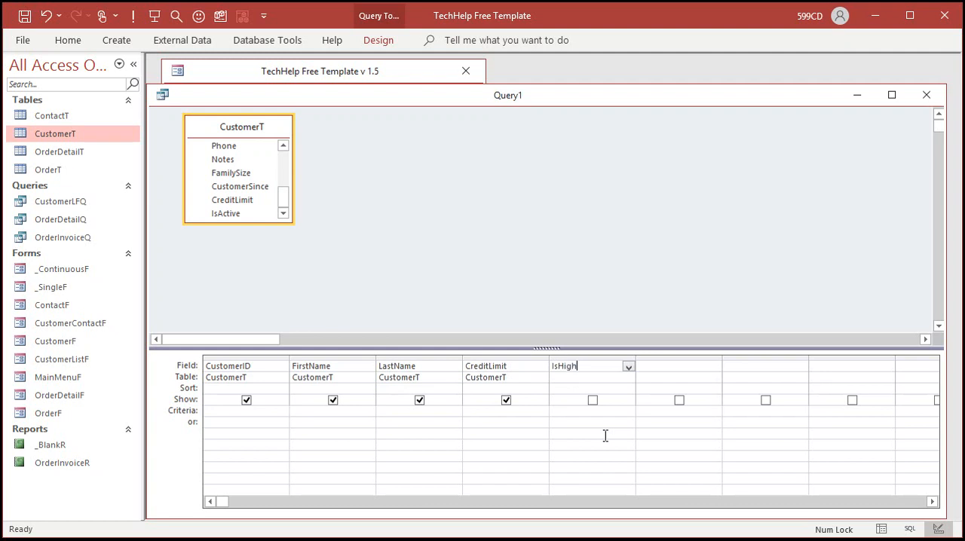
{"action": "type", "text": ":"}
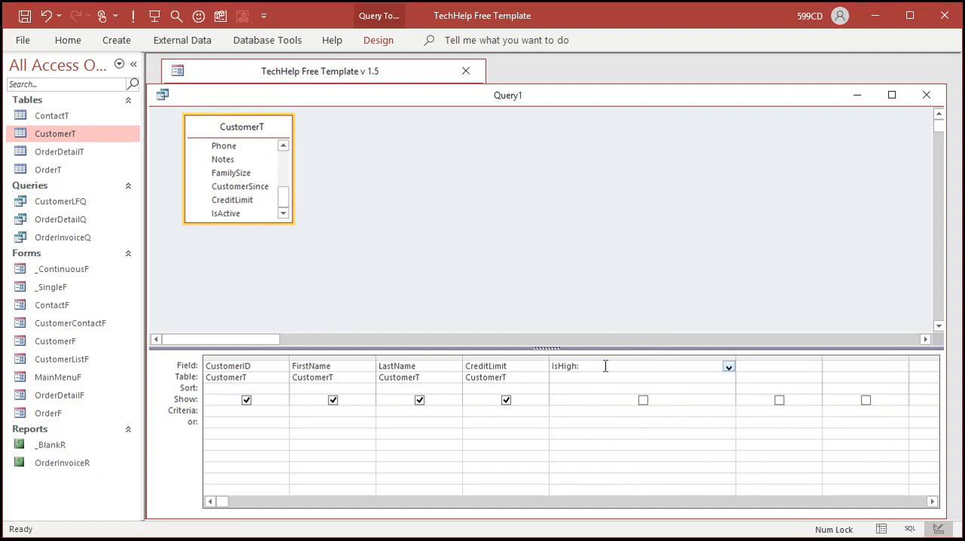
{"action": "mouse_move", "coordinate": [645, 302]}
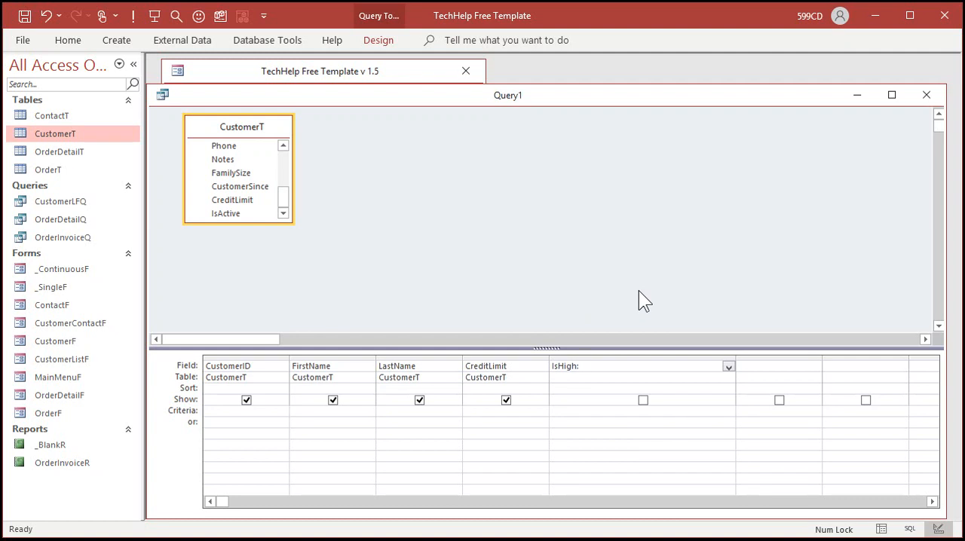
{"action": "mouse_move", "coordinate": [663, 377]}
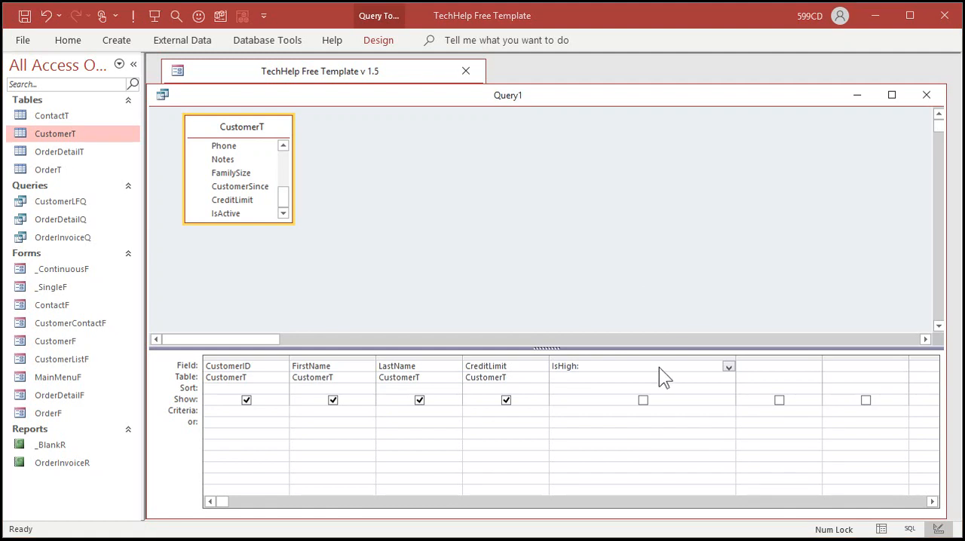
{"action": "left_click", "coordinate": [640, 366]}
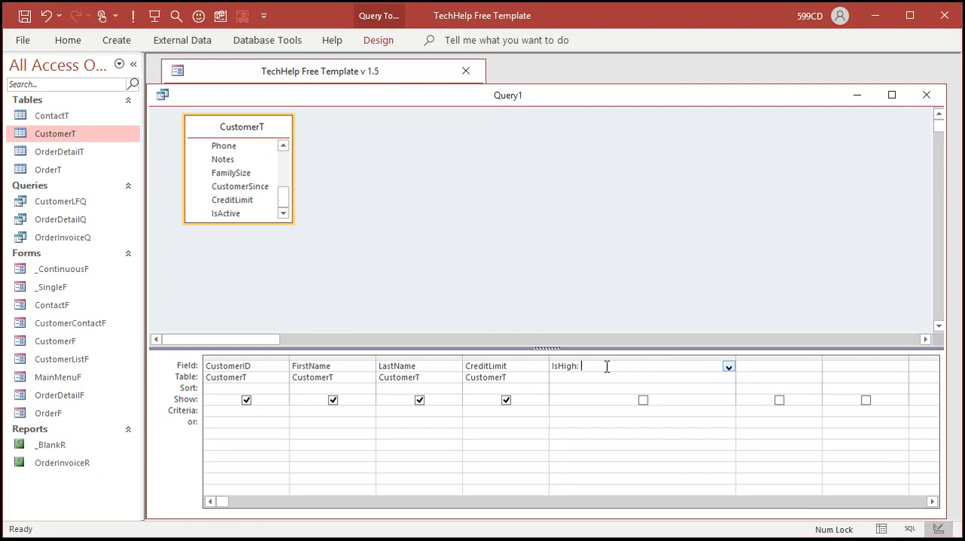
Step: Define IsHigh as IIF(CreditLimit>=1000,"High Credit!","Normal") in the Zoom box
{"action": "key", "text": "shift+f2"}
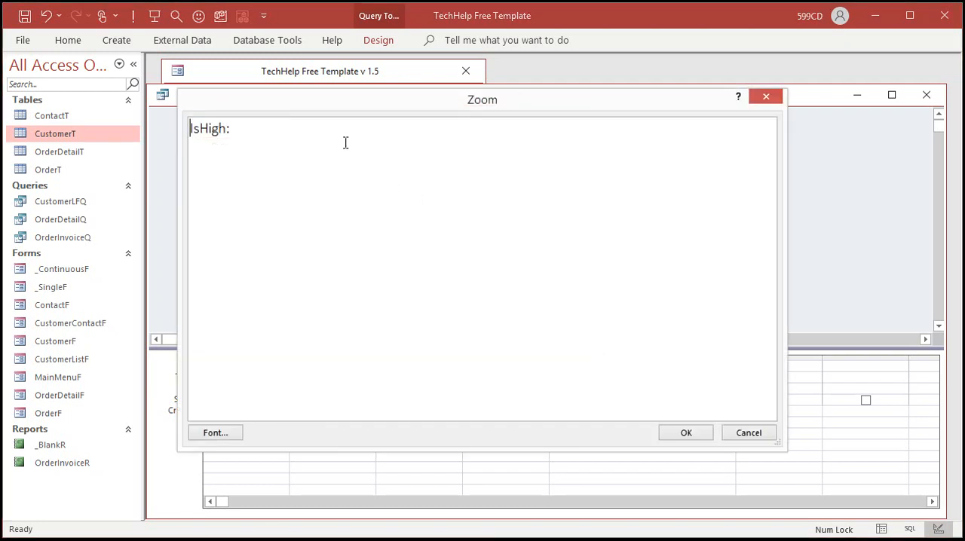
{"action": "type", "text": "IIF"}
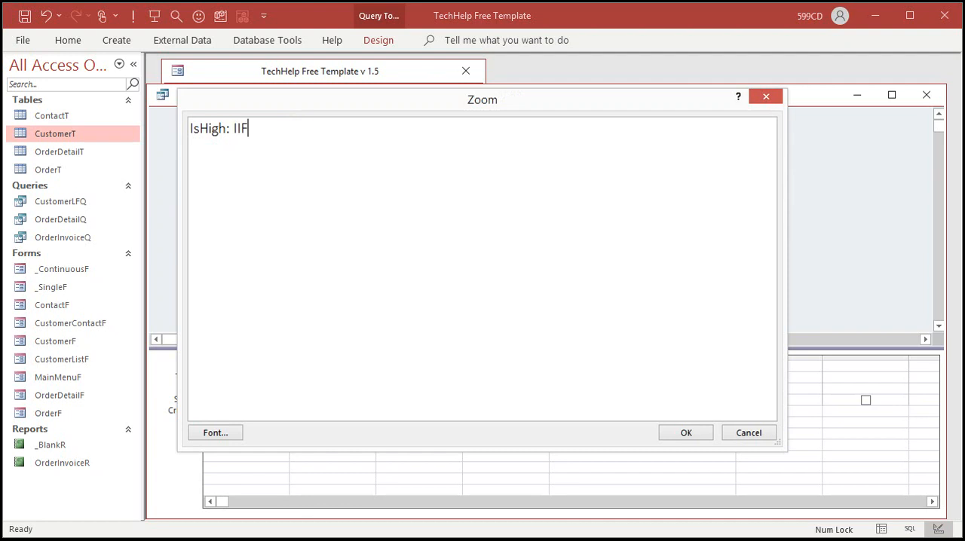
{"action": "type", "text": "("}
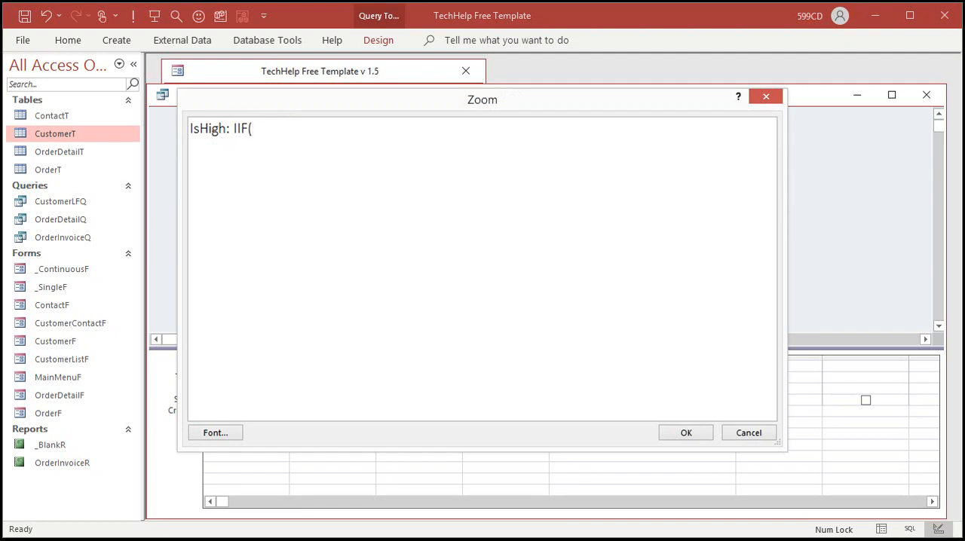
{"action": "type", "text": "CreditLimit"}
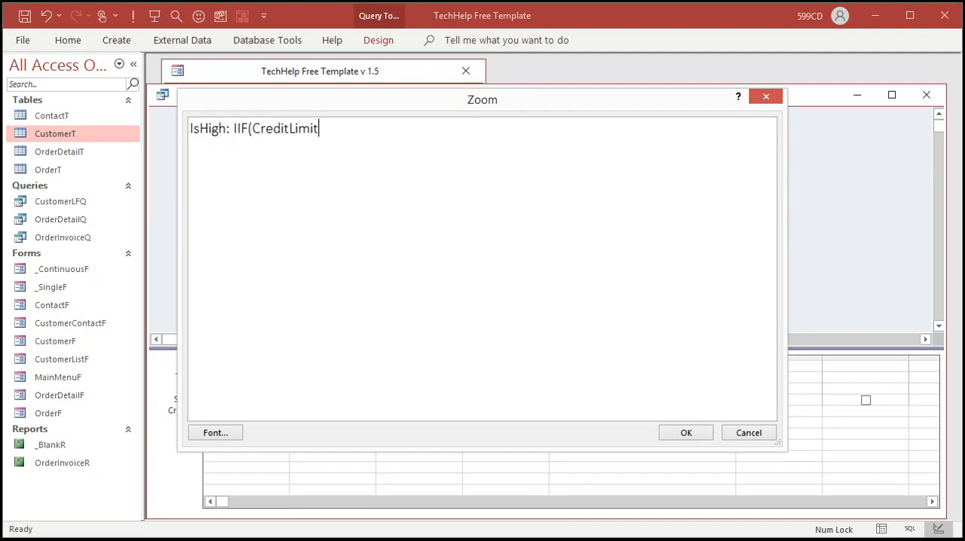
{"action": "type", "text": ">="}
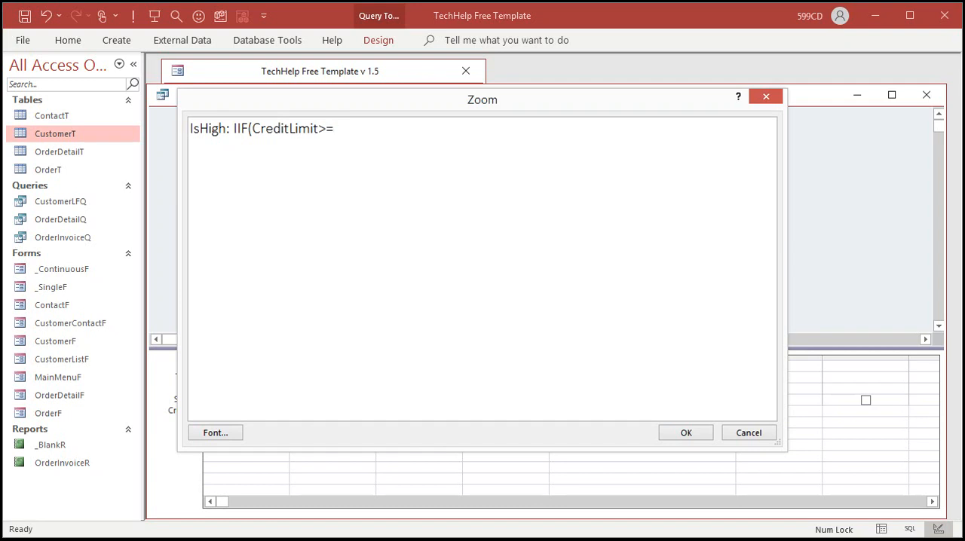
{"action": "type", "text": "1000,"}
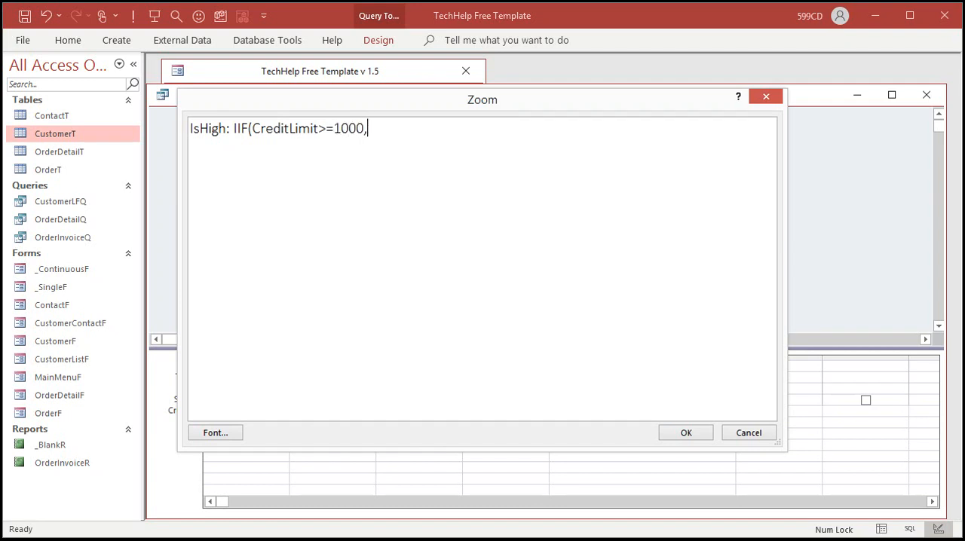
{"action": "type", "text": "\"Hi"}
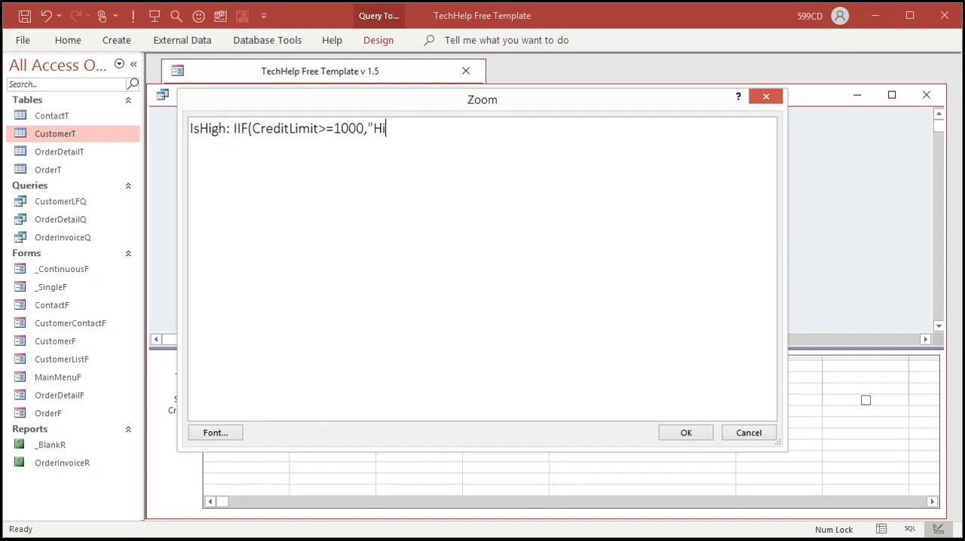
{"action": "type", "text": "gh Credit!\""}
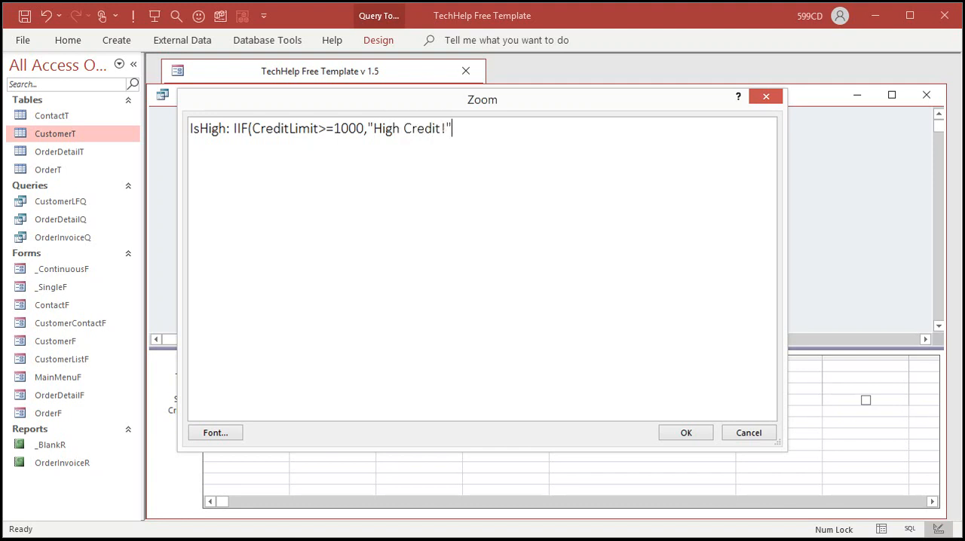
{"action": "type", "text": ",\"Nor"}
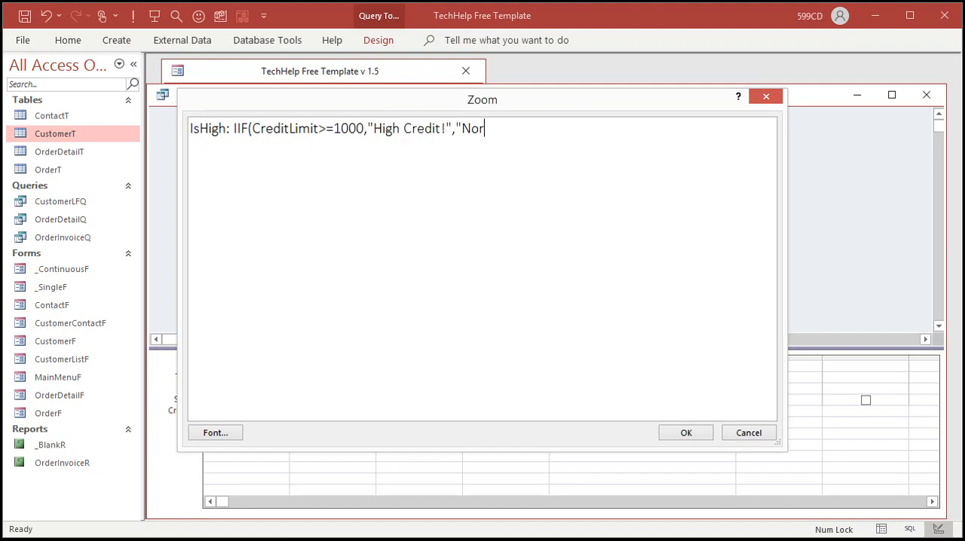
{"action": "type", "text": "mal\")"}
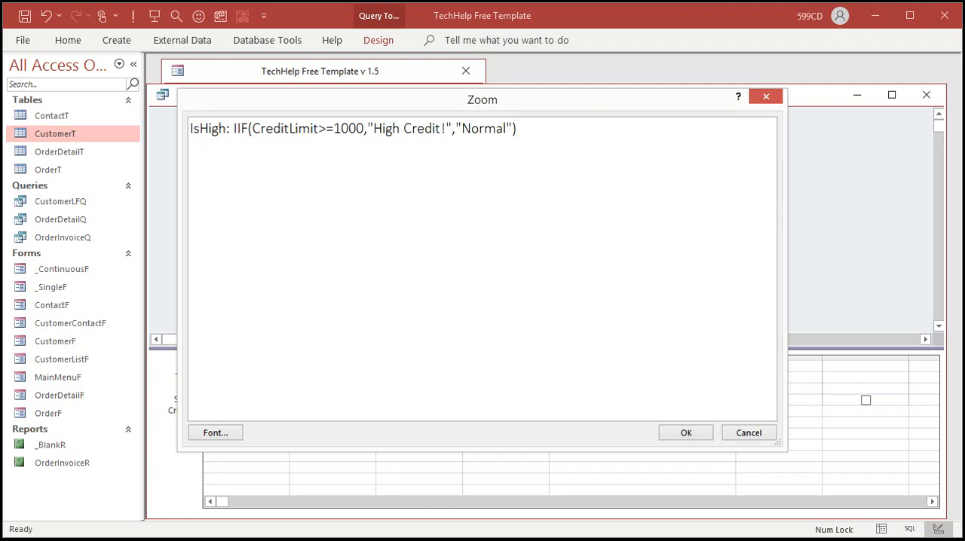
{"action": "left_click", "coordinate": [684, 431]}
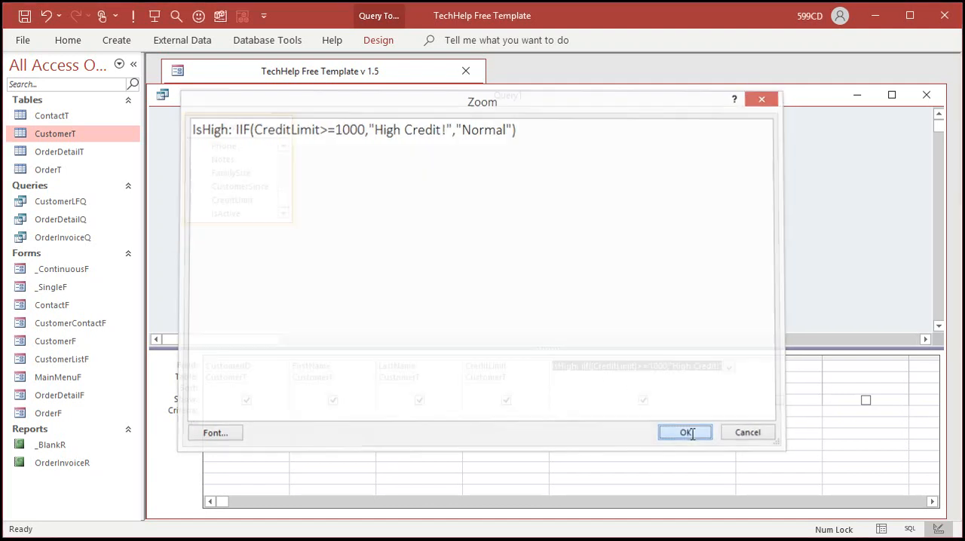
Step: Save the query under the name CustomerCreditQ
{"action": "left_click", "coordinate": [684, 431]}
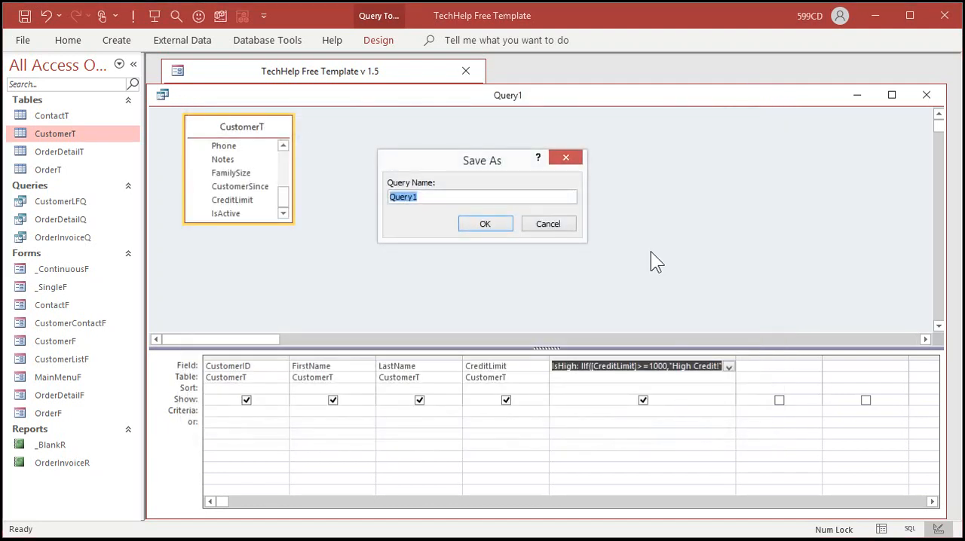
{"action": "type", "text": "Customer"}
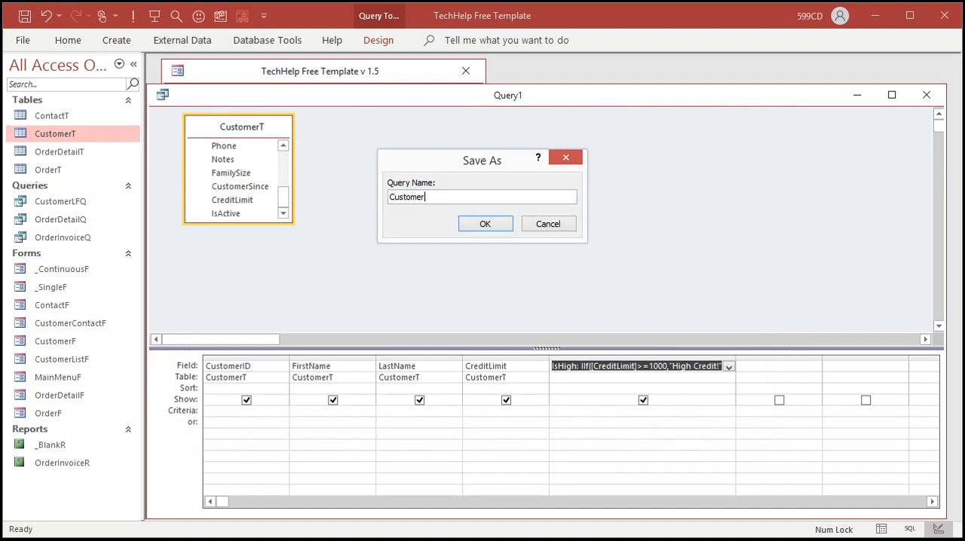
{"action": "left_click", "coordinate": [486, 223]}
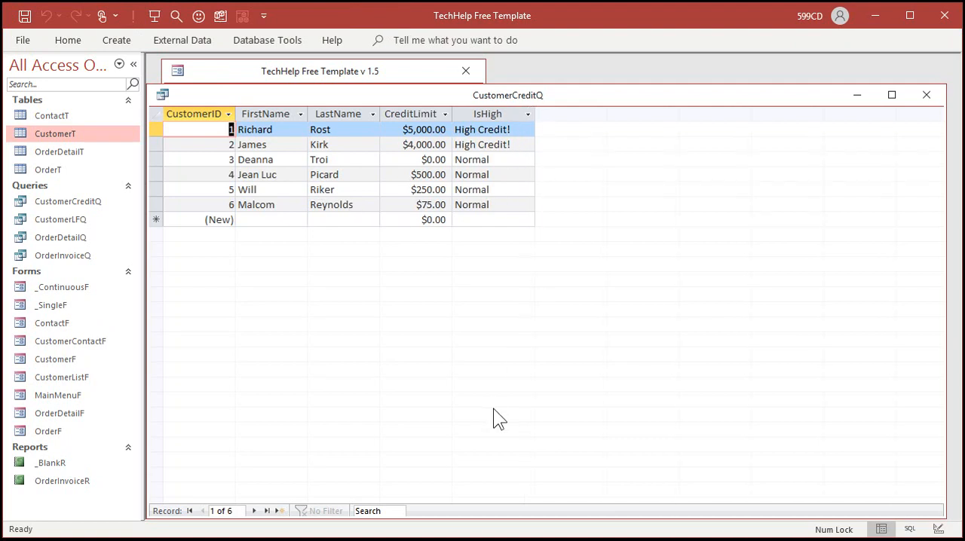
{"action": "mouse_move", "coordinate": [485, 369]}
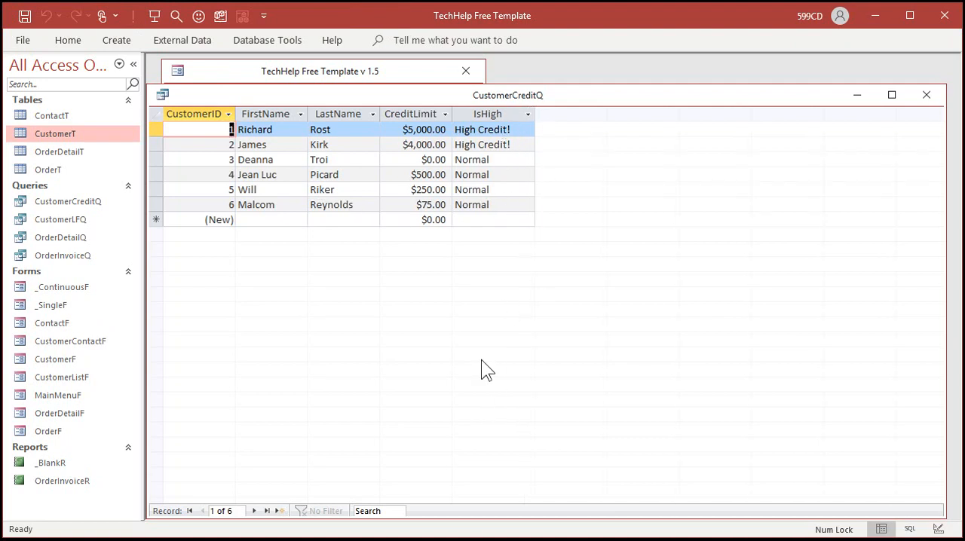
{"action": "left_click", "coordinate": [416, 160]}
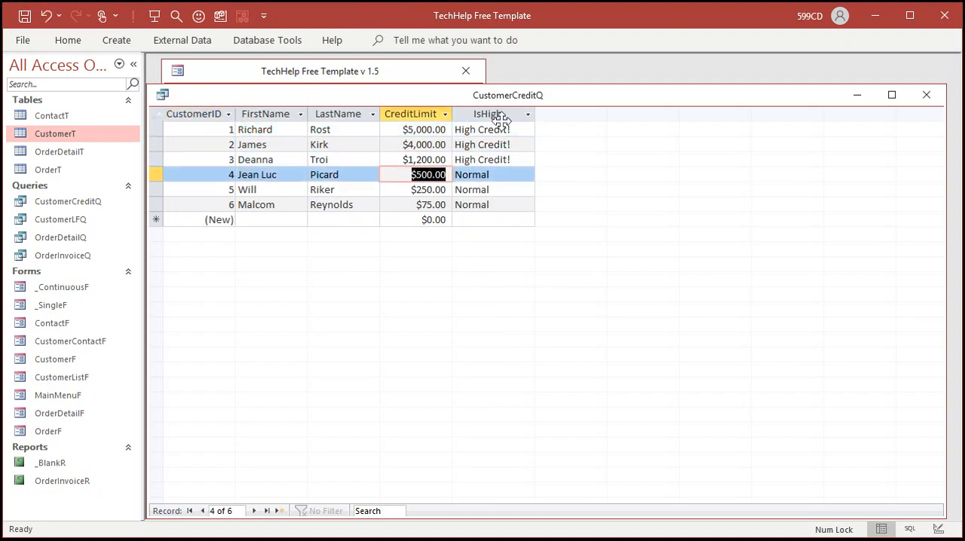
{"action": "mouse_move", "coordinate": [498, 270]}
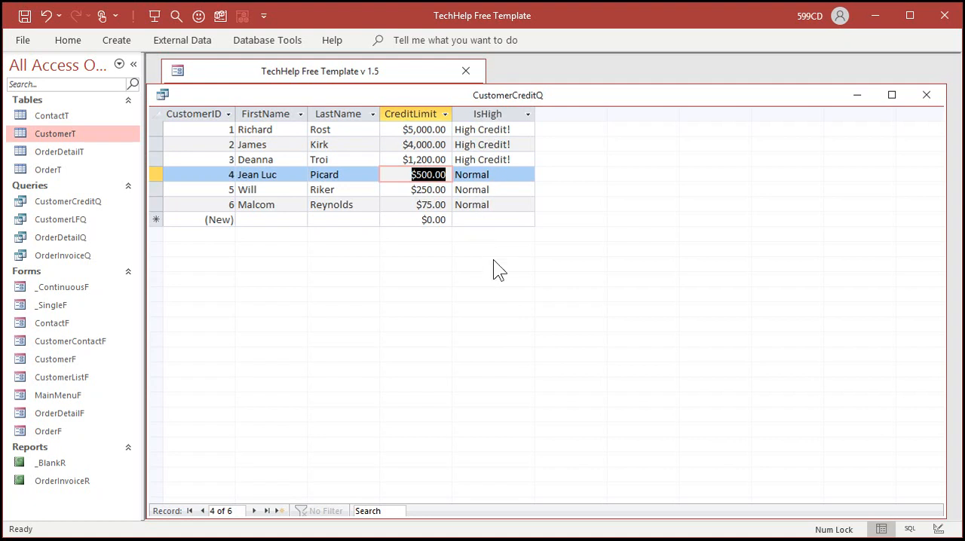
{"action": "mouse_move", "coordinate": [496, 240]}
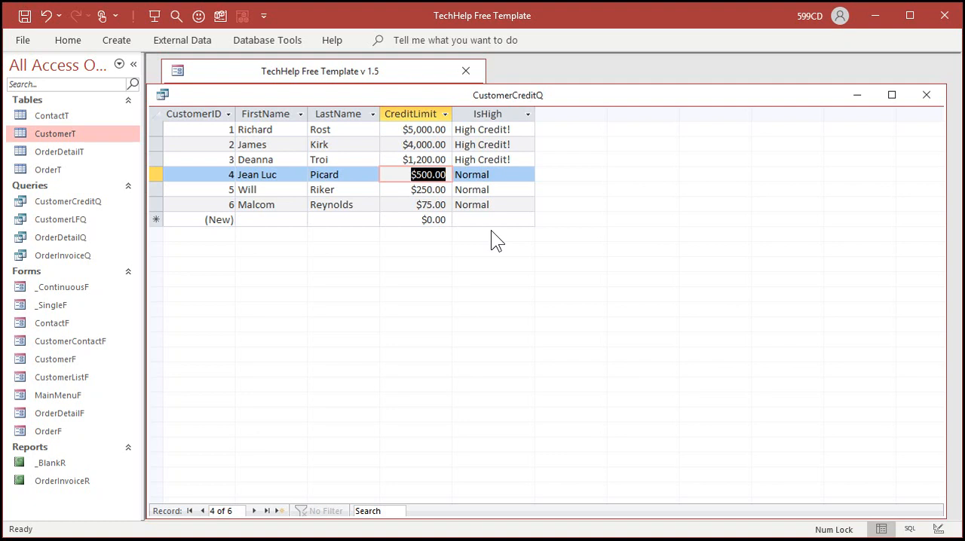
{"action": "left_click", "coordinate": [926, 94]}
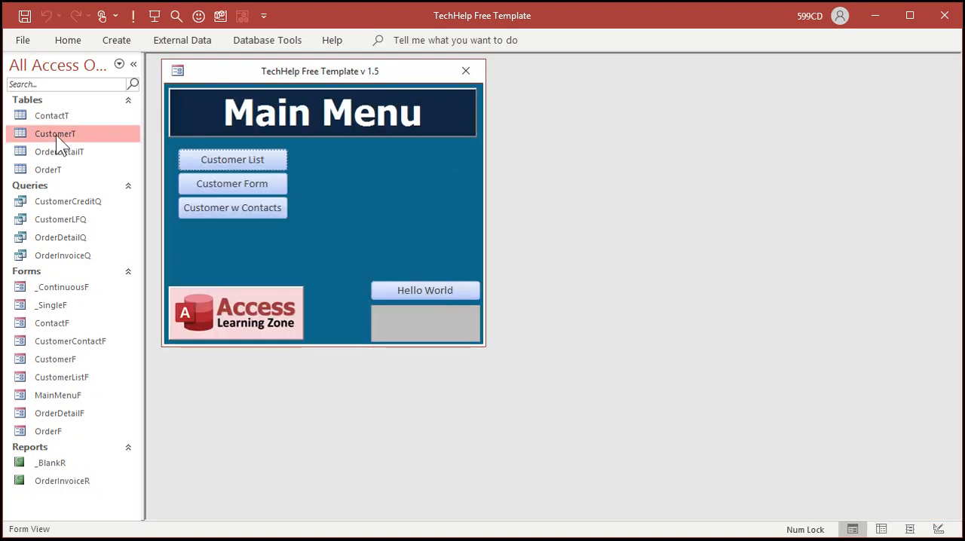
{"action": "double_click", "coordinate": [55, 133]}
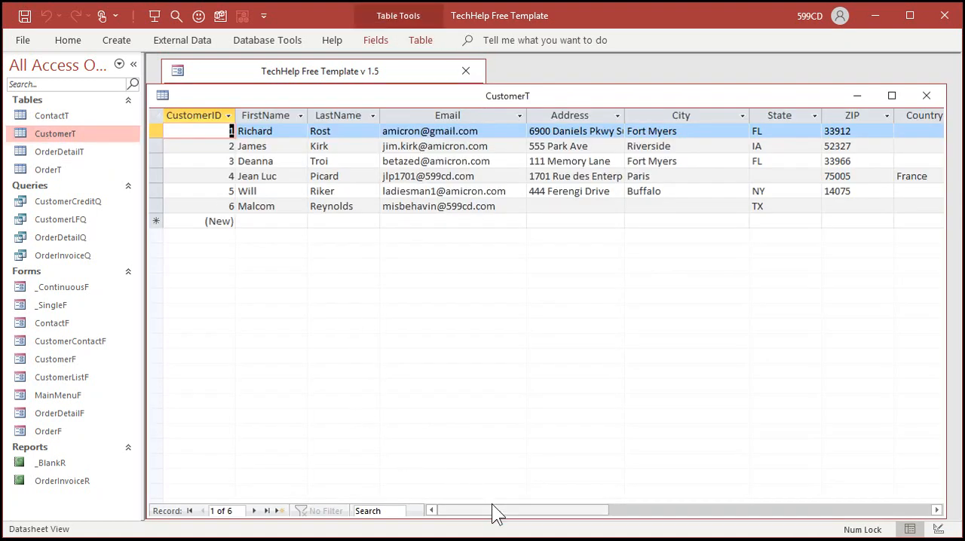
{"action": "scroll", "scroll_direction": "right", "scroll_amount": 3}
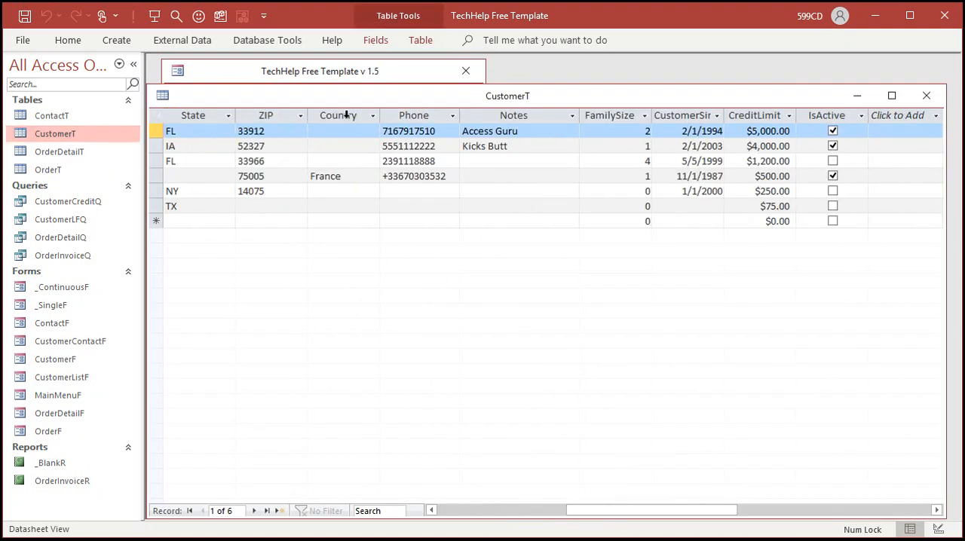
{"action": "left_click", "coordinate": [338, 114]}
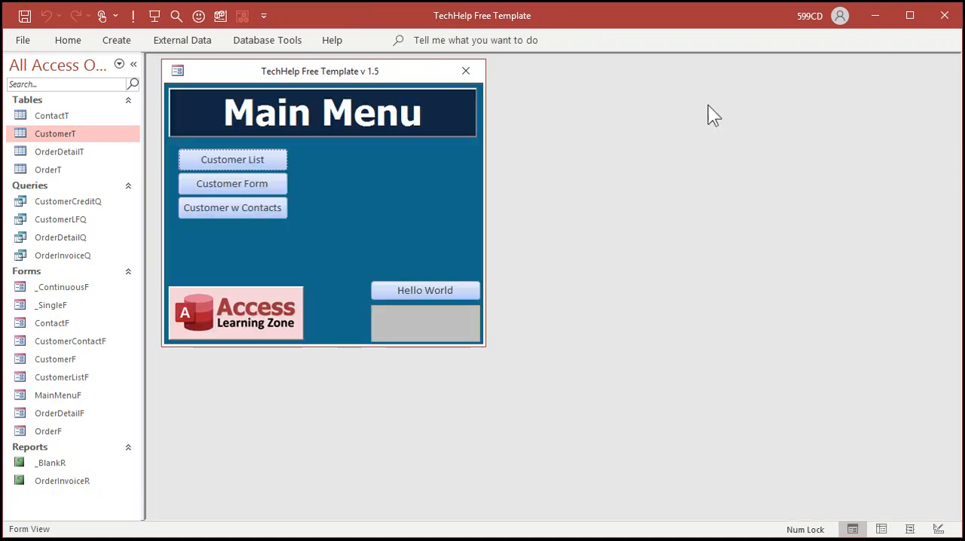
{"action": "mouse_move", "coordinate": [611, 133]}
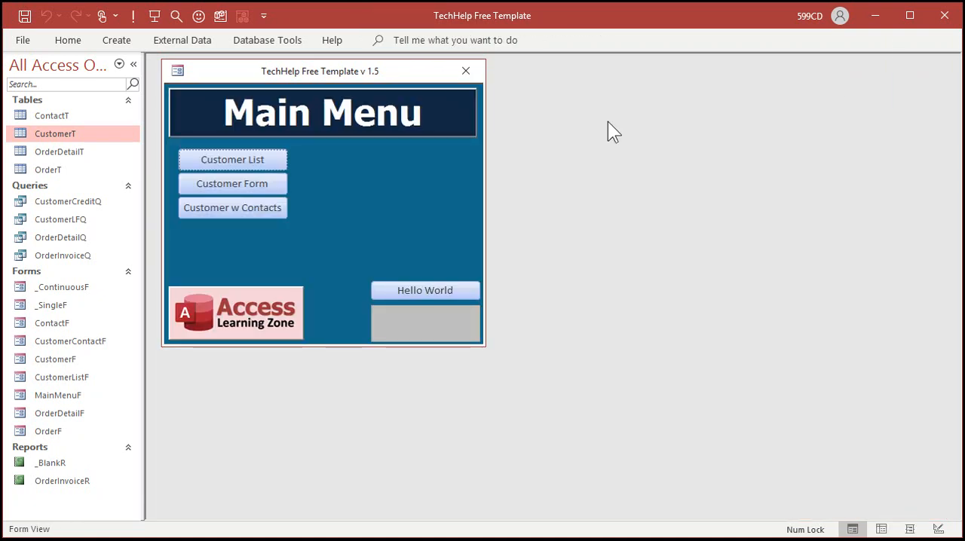
{"action": "mouse_move", "coordinate": [603, 137]}
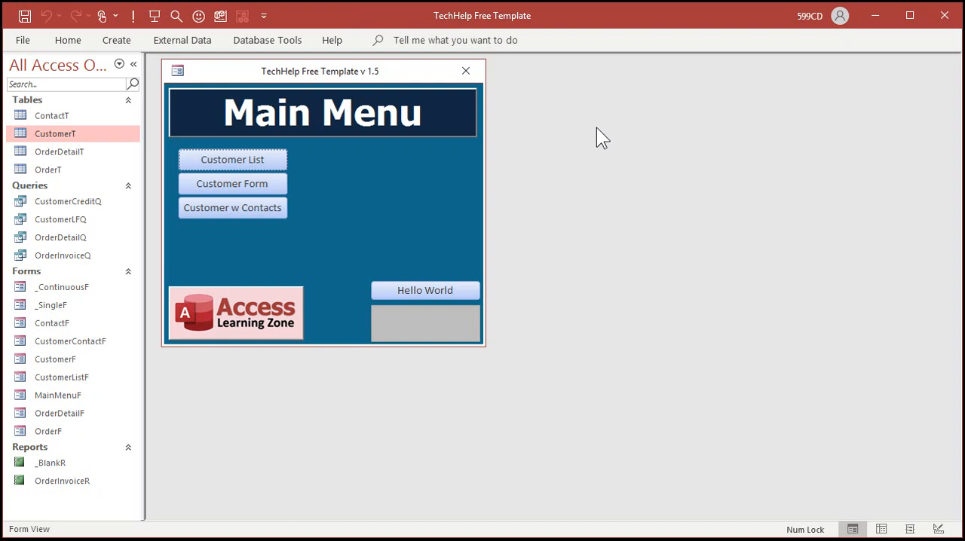
Step: Build a CustomerT names-and-countries query and give the second customer Canada as country
{"action": "left_click", "coordinate": [116, 39]}
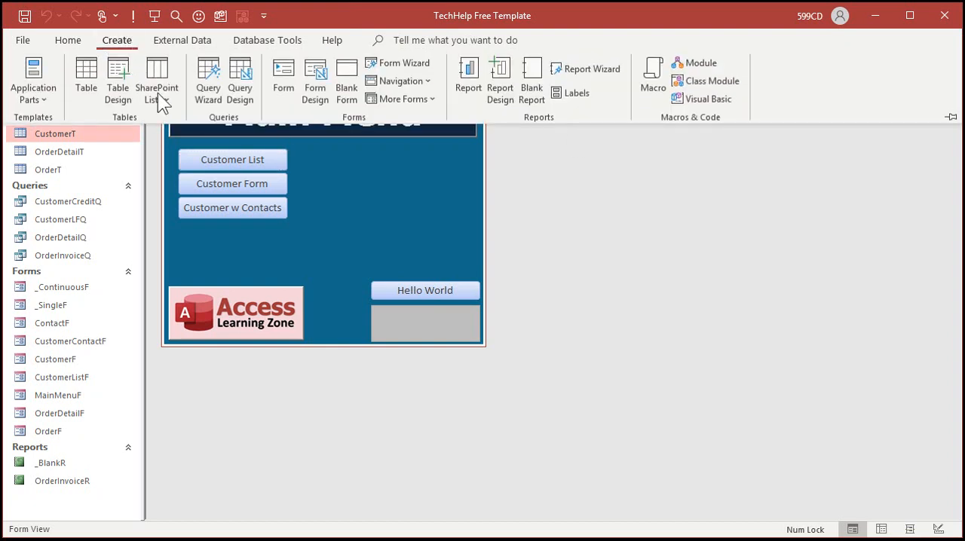
{"action": "left_click", "coordinate": [239, 80]}
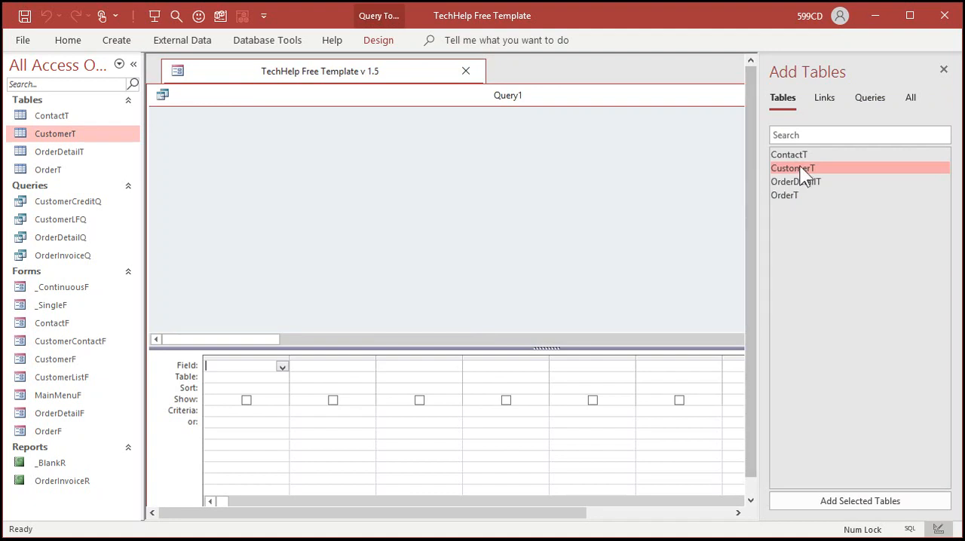
{"action": "double_click", "coordinate": [793, 167]}
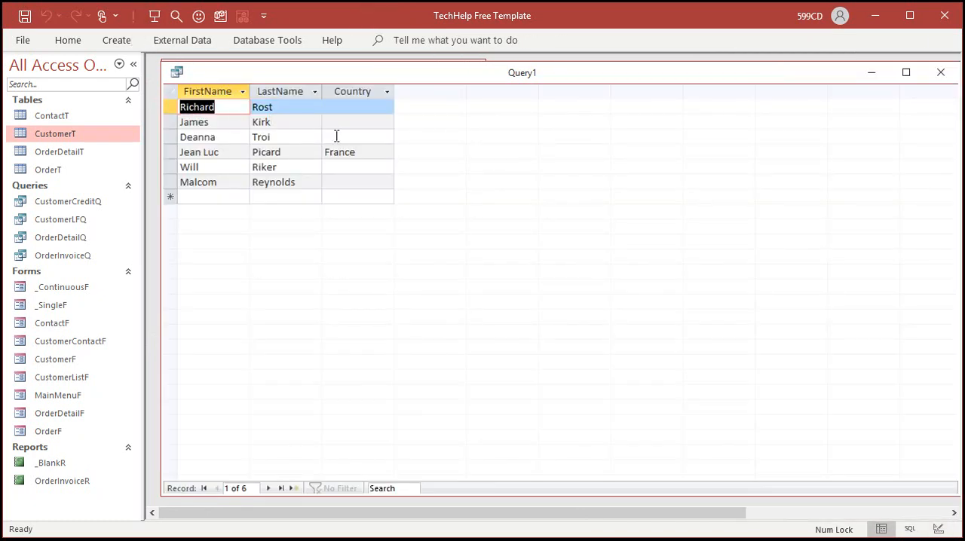
{"action": "mouse_move", "coordinate": [353, 166]}
{"action": "type", "text": "C"}
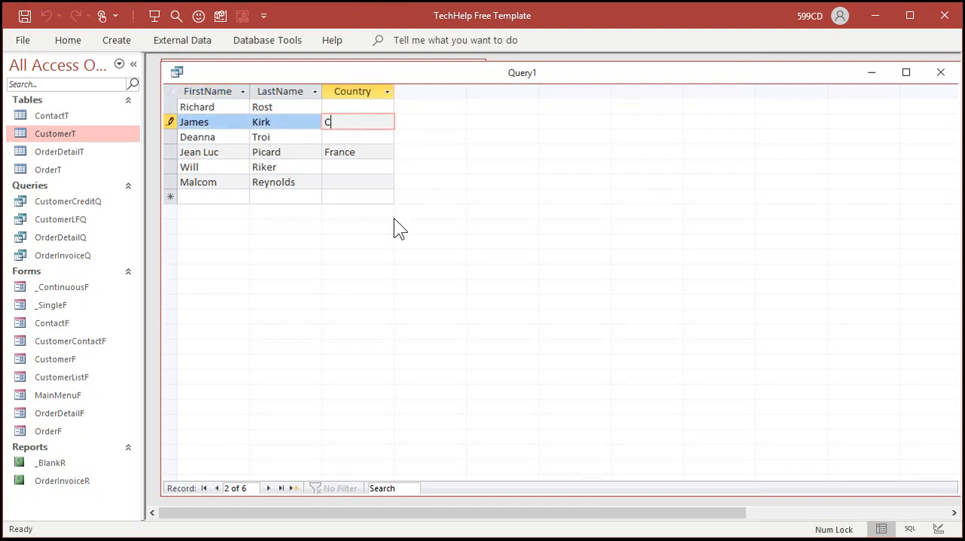
{"action": "key", "text": "Return"}
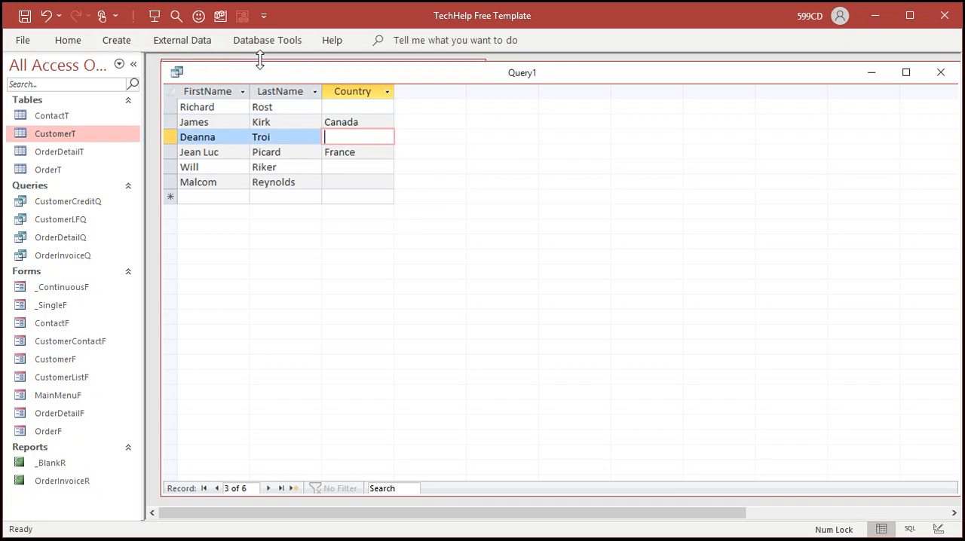
{"action": "left_click", "coordinate": [379, 39]}
{"action": "type", "text": "CountryStr"}
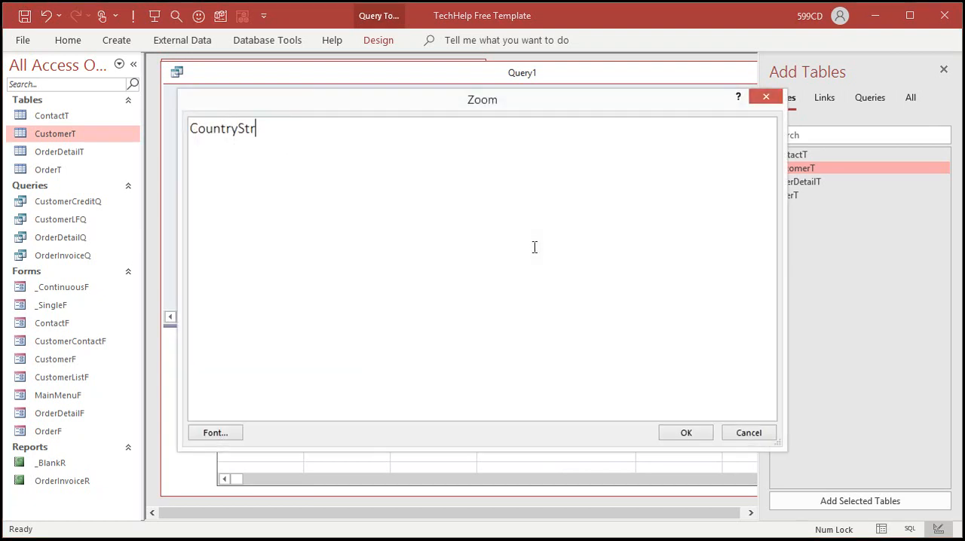
Step: Define CountryStr as IIF(IsNull(Country),"United States",Country) and accept the expression
{"action": "type", "text": ":"}
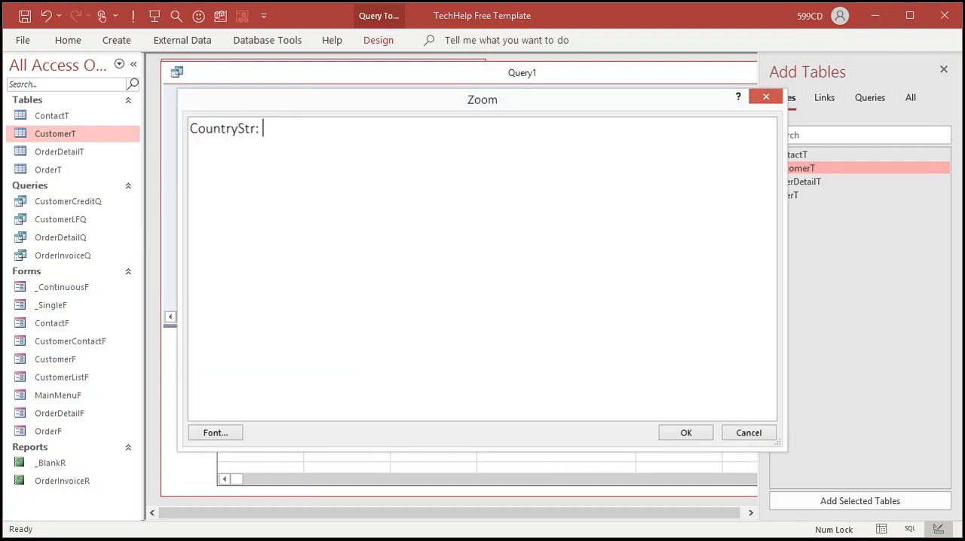
{"action": "type", "text": "IIF"}
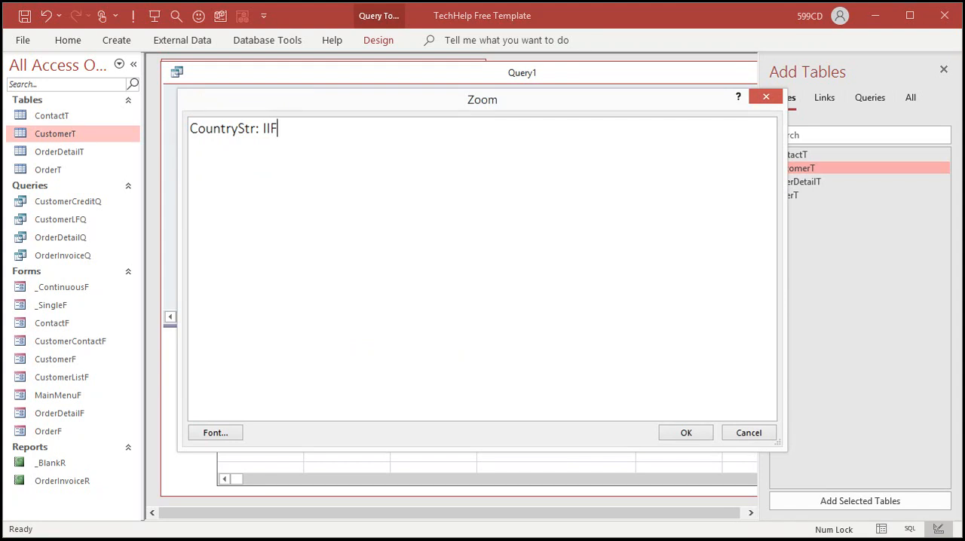
{"action": "type", "text": "("}
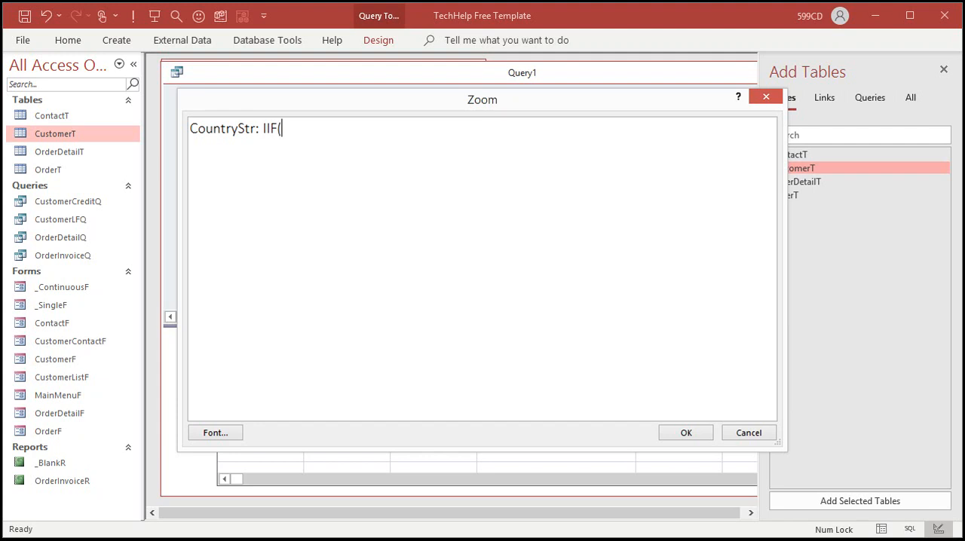
{"action": "type", "text": "IsNull"}
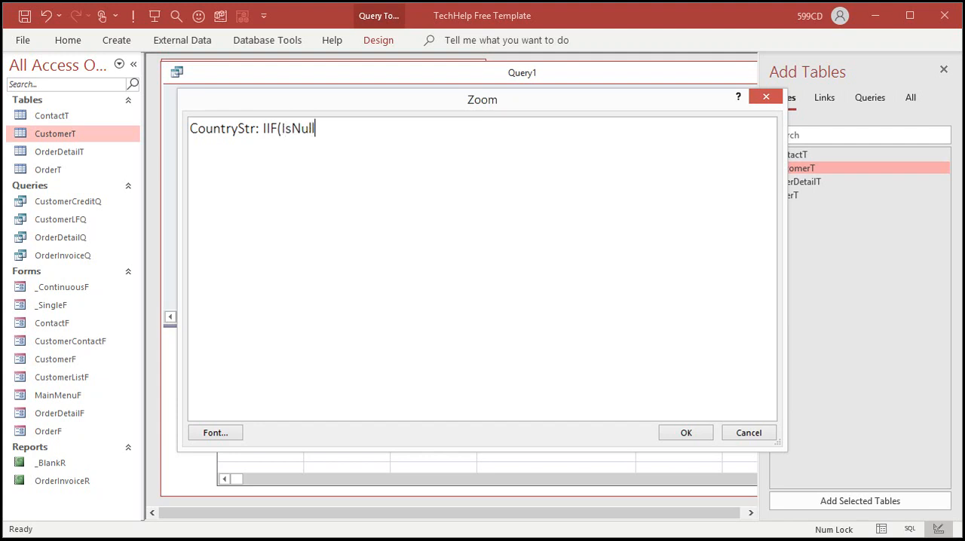
{"action": "type", "text": "(Coun"}
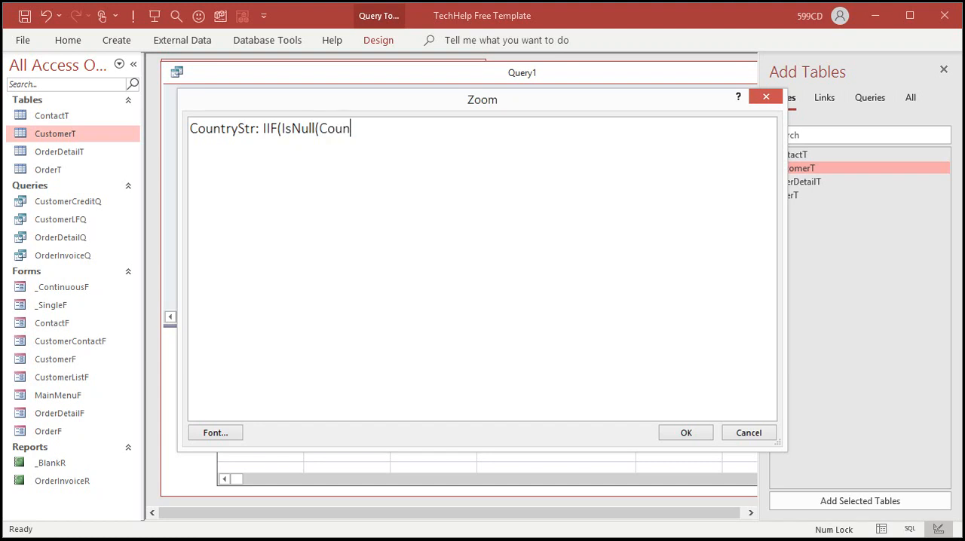
{"action": "type", "text": "try),\"U"}
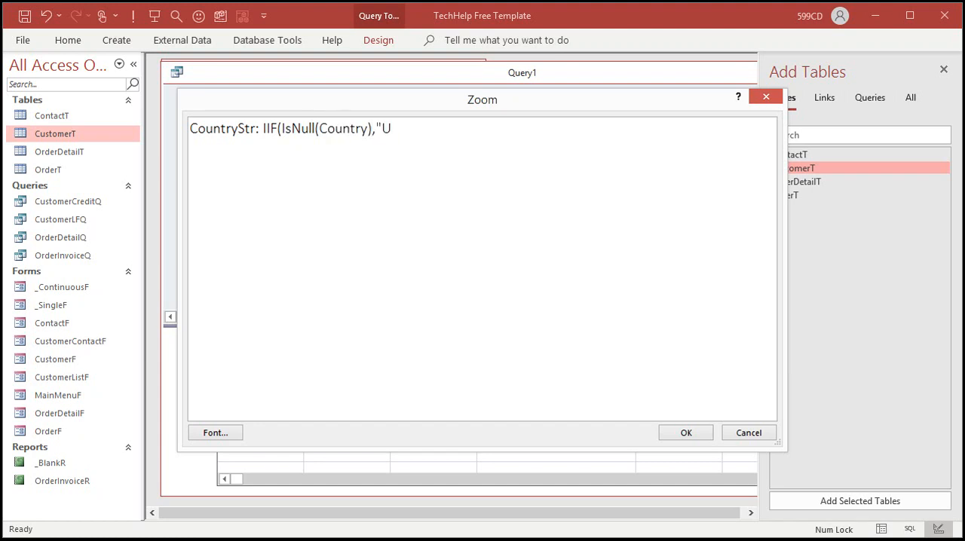
{"action": "type", "text": "nited States\","}
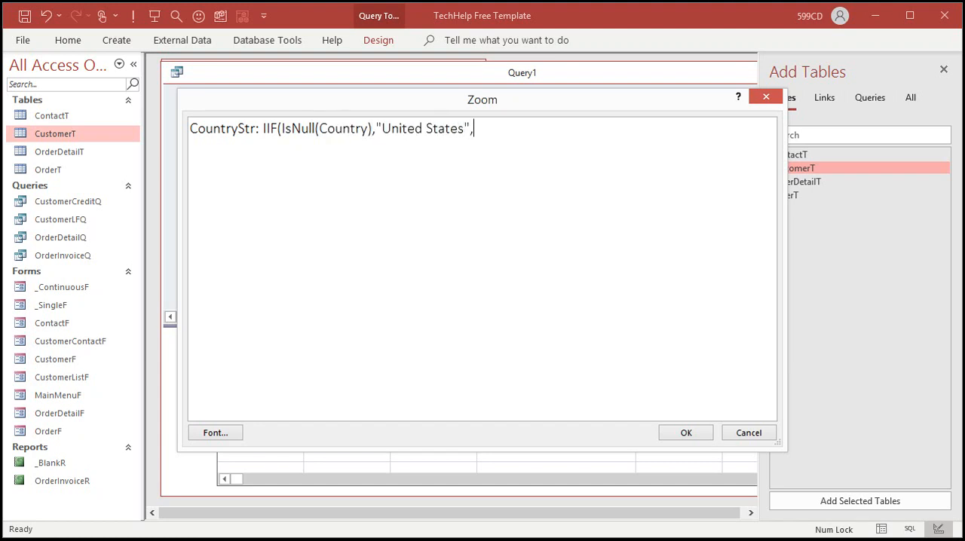
{"action": "type", "text": "Count"}
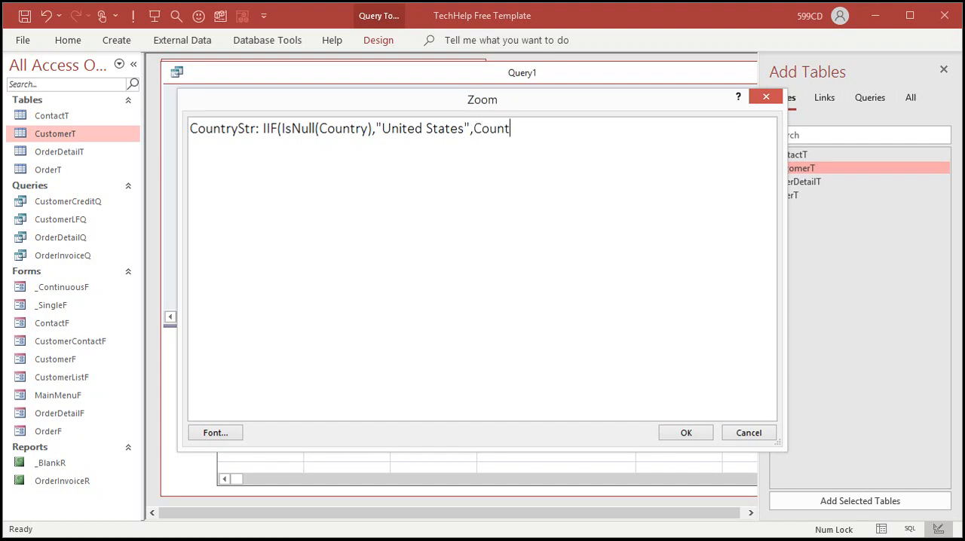
{"action": "type", "text": "ry)"}
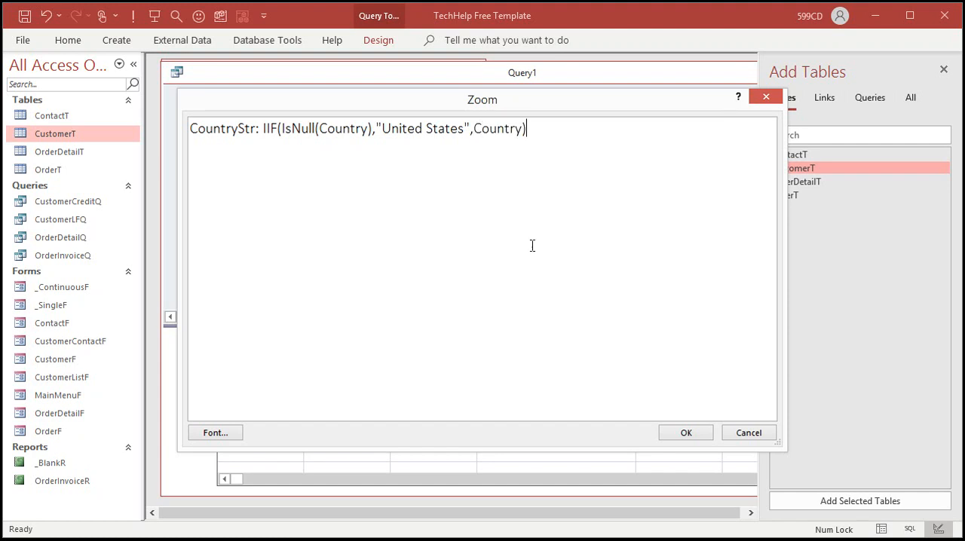
{"action": "double_click", "coordinate": [497, 130]}
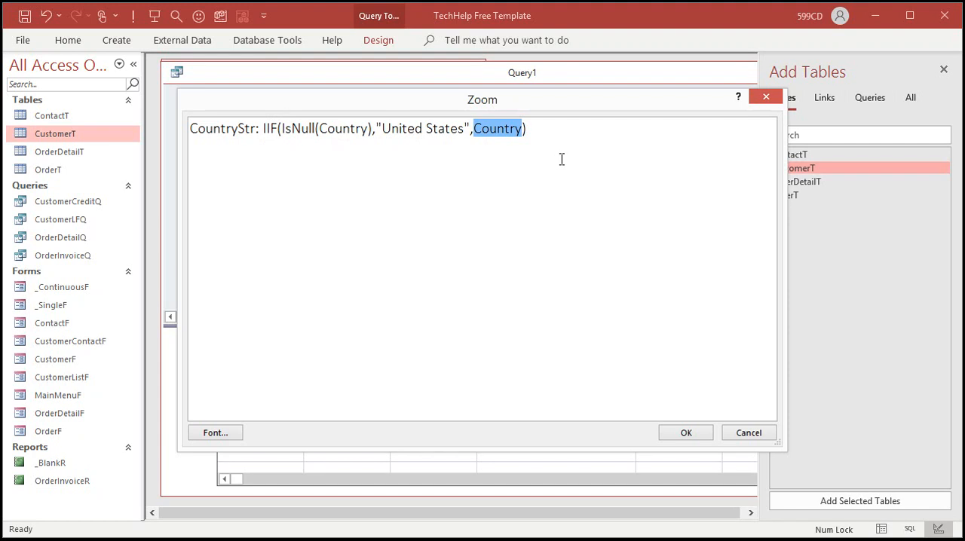
{"action": "left_click", "coordinate": [684, 431]}
{"action": "type", "text": "Custo"}
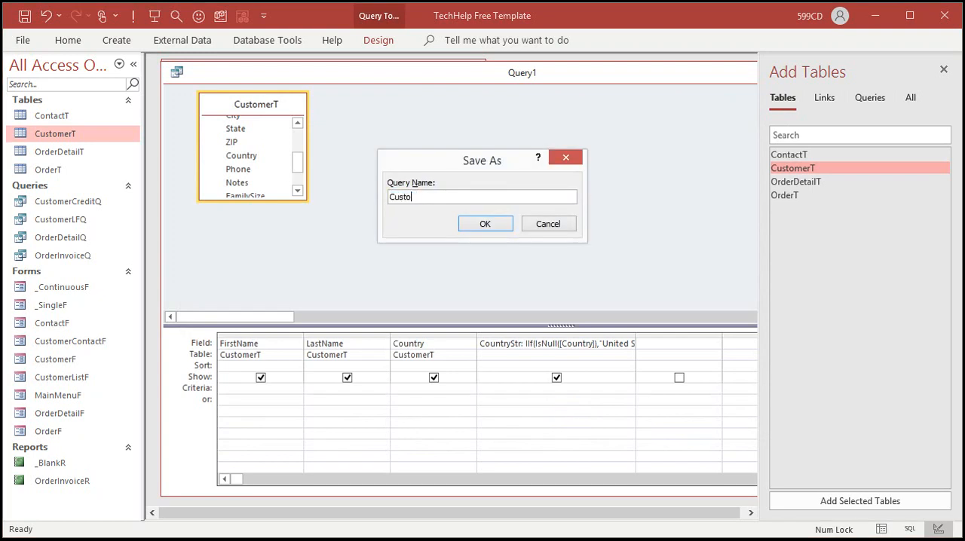
Step: Save the query as CustomerCountryQ so blank countries show United States
{"action": "left_click", "coordinate": [485, 223]}
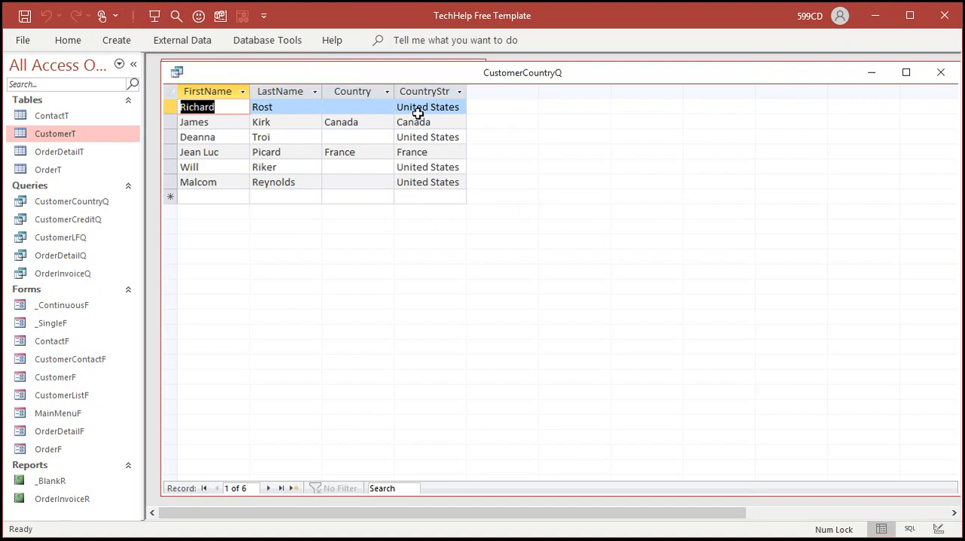
{"action": "mouse_move", "coordinate": [540, 250]}
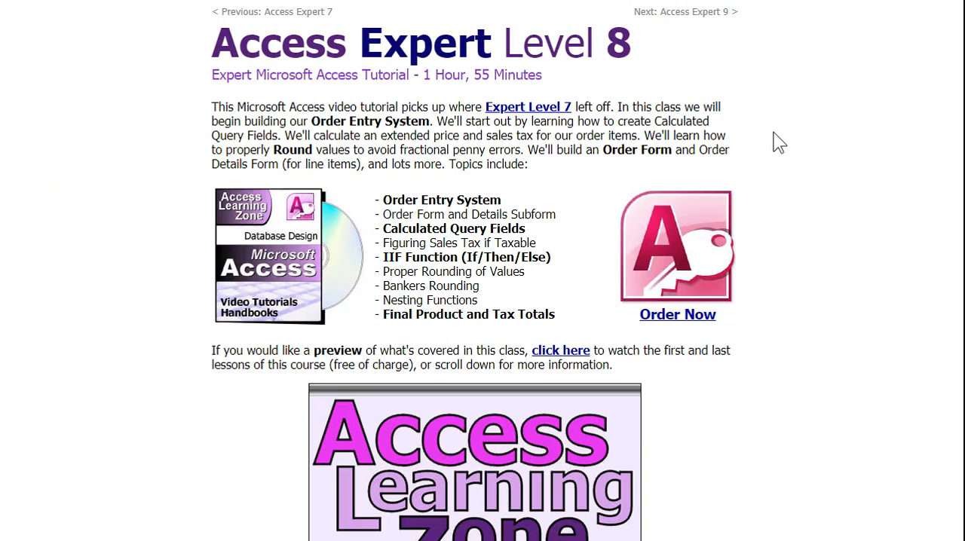
{"action": "mouse_move", "coordinate": [731, 203]}
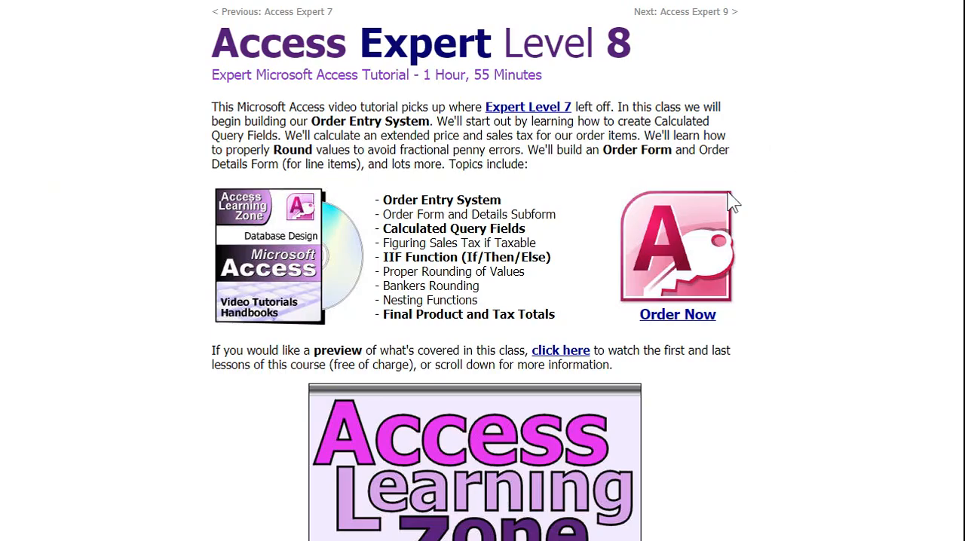
Step: Highlight the 'IIF Function (If/Then/Else)' topic on the course page
{"action": "double_click", "coordinate": [464, 256]}
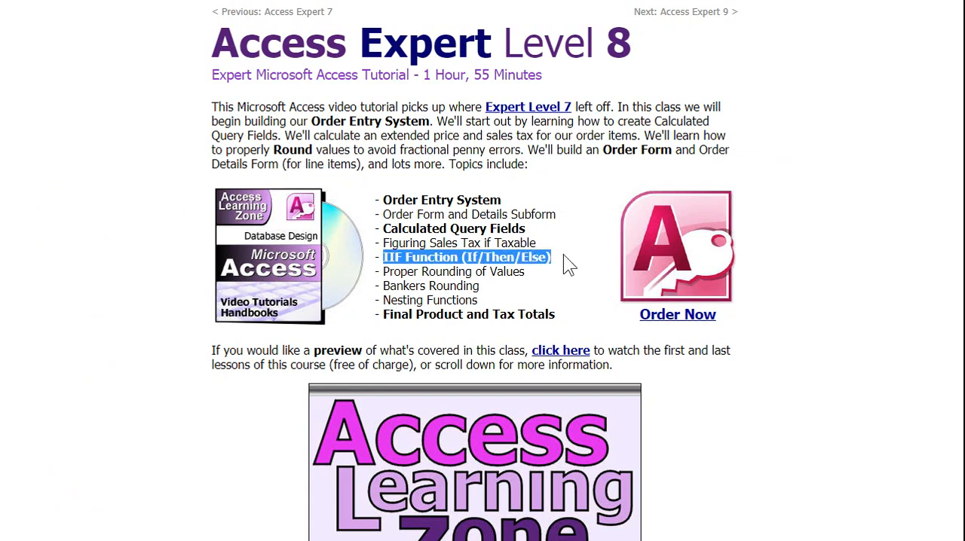
{"action": "mouse_move", "coordinate": [769, 65]}
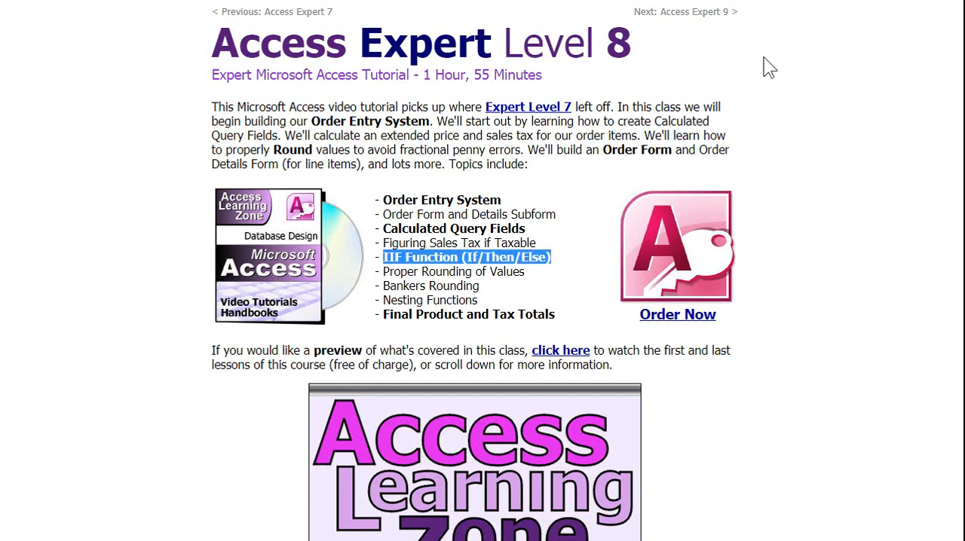